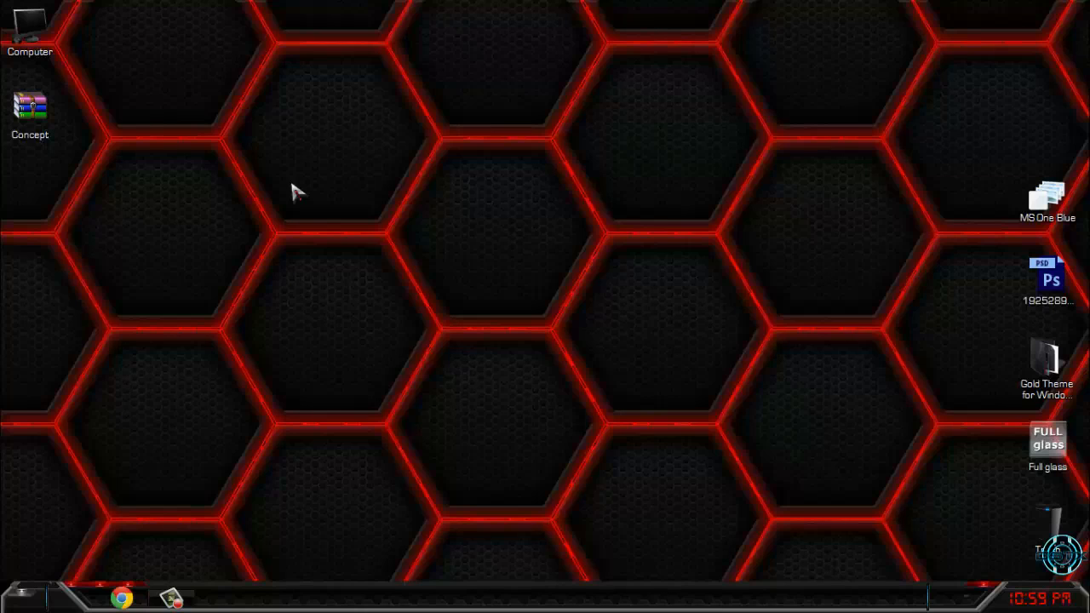
Extract the Concept archive to the desktop and open the resulting Concept folder.
right_click(31, 106)
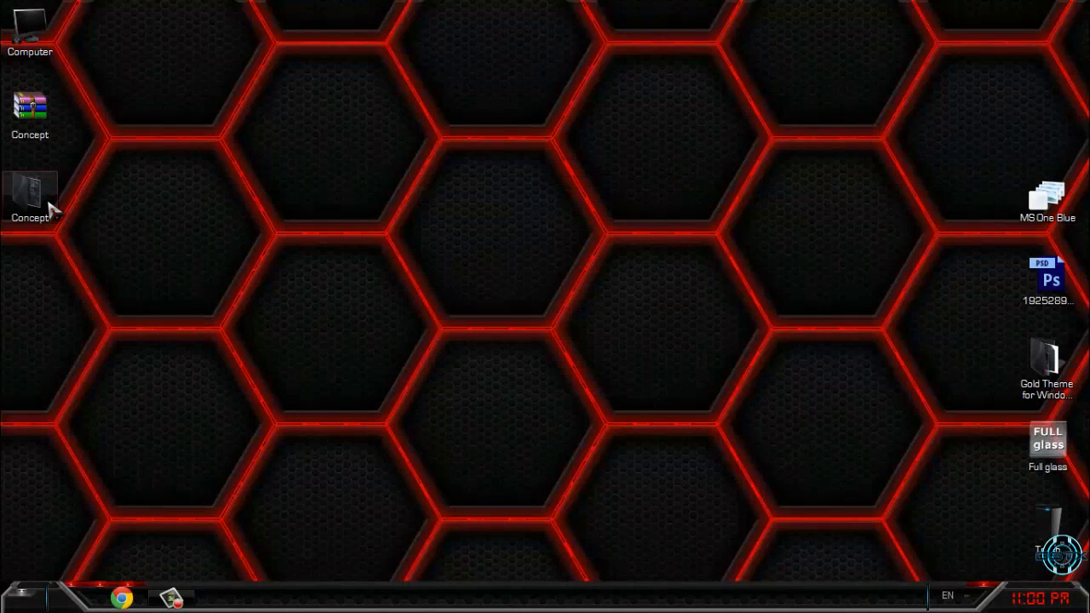
double_click(31, 191)
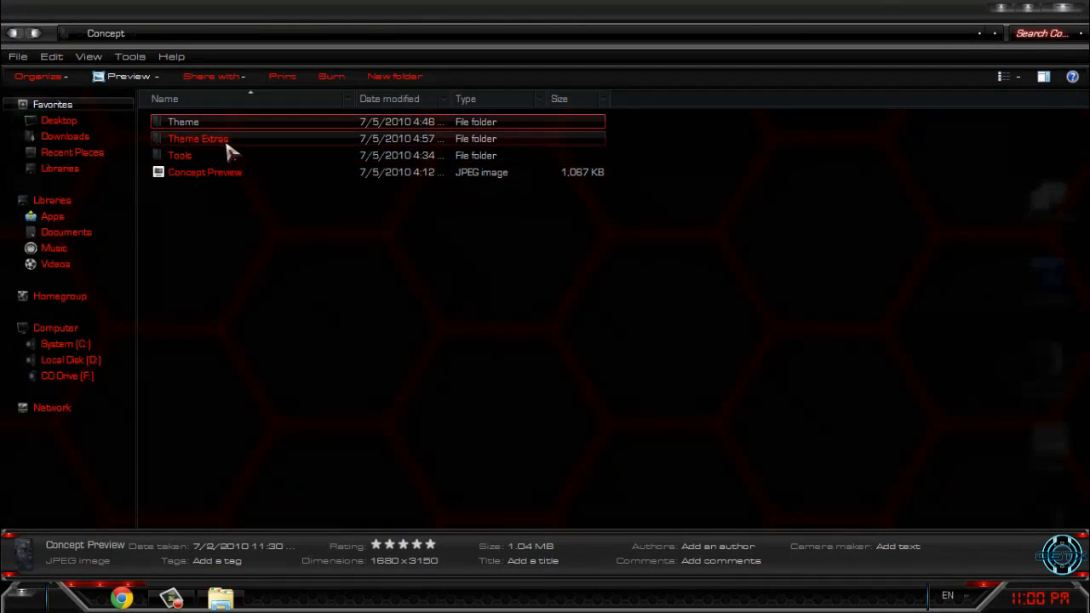
Copy CONCEPT DESIGN from the Theme folder into C:\Windows\Resources\Themes and close Explorer.
click(181, 155)
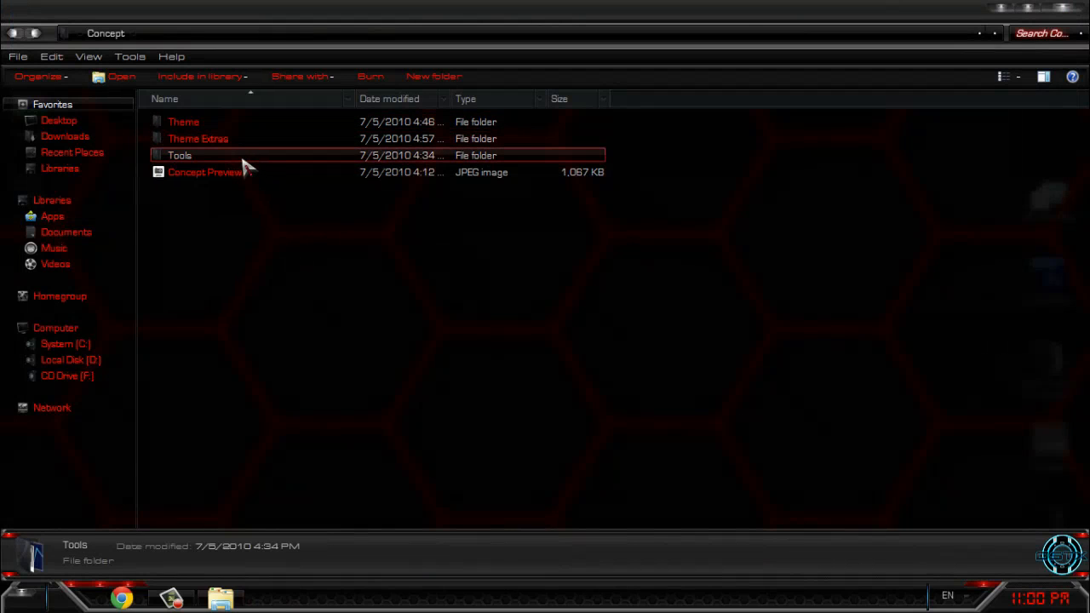
double_click(178, 155)
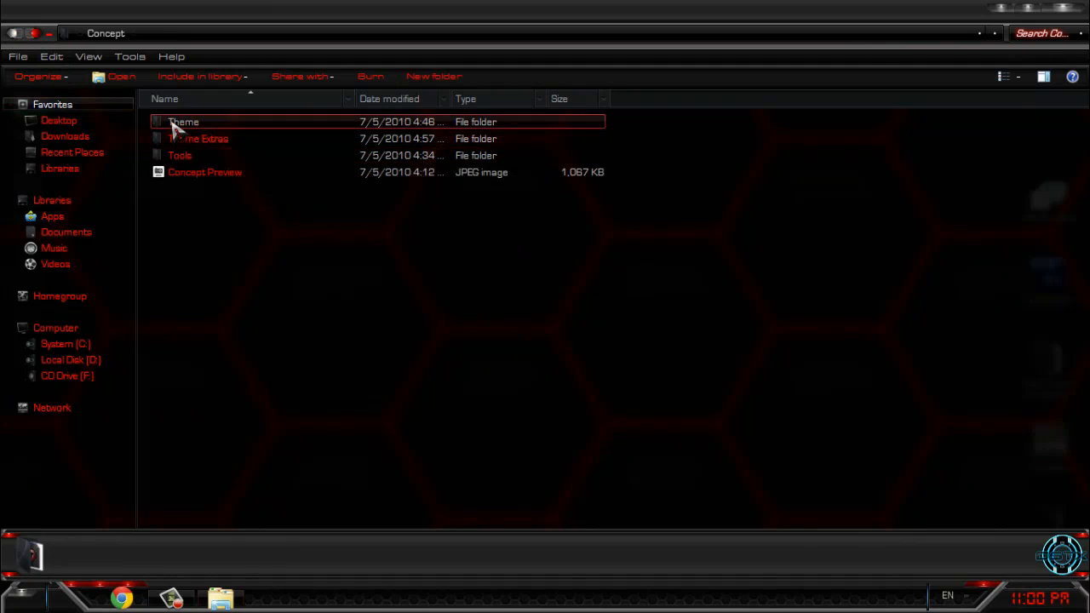
double_click(184, 121)
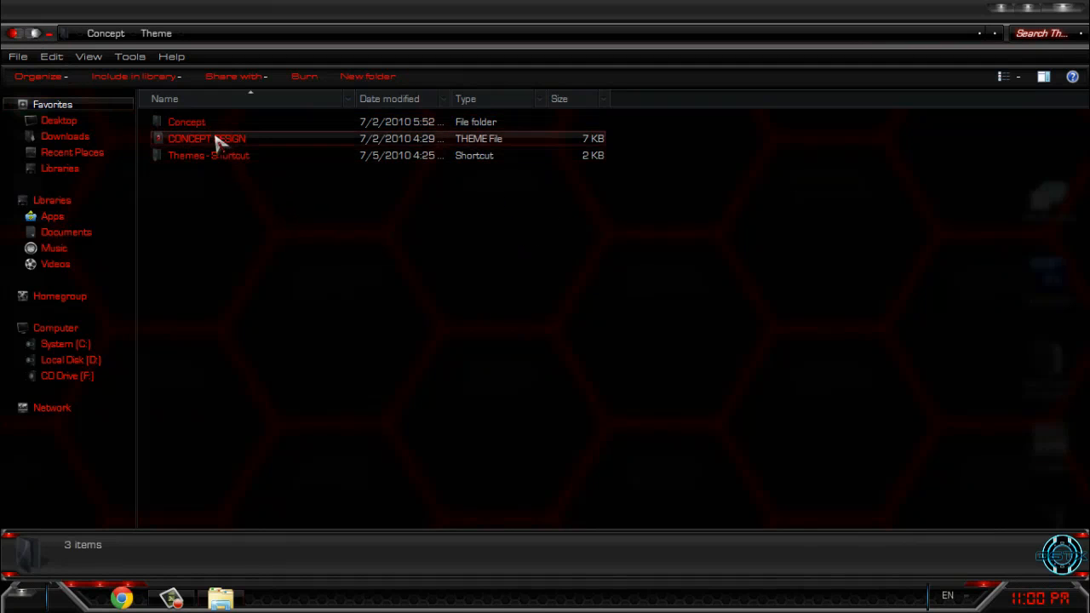
right_click(206, 138)
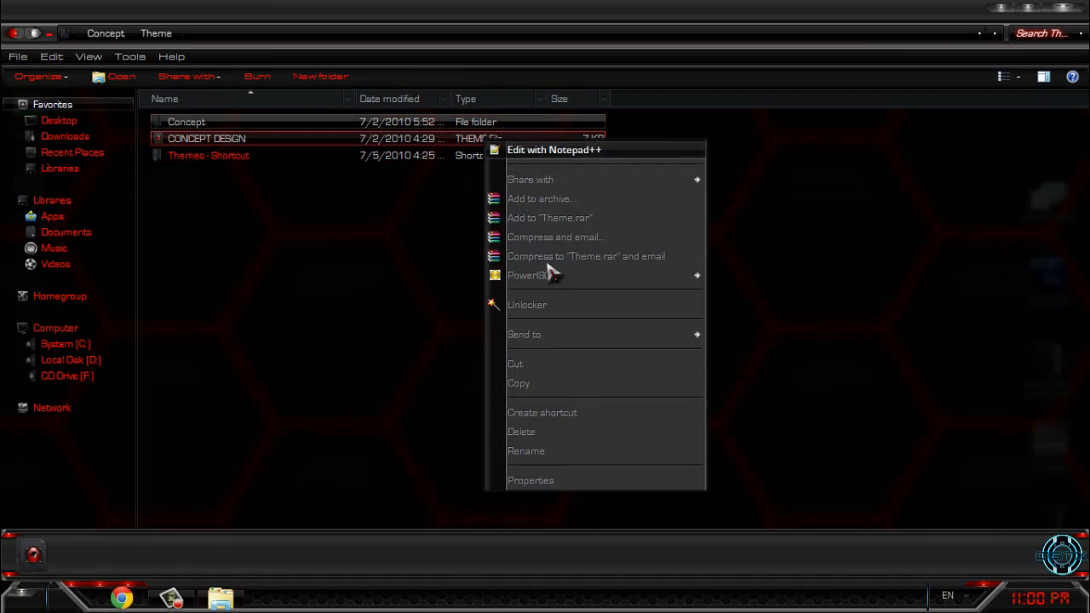
click(208, 155)
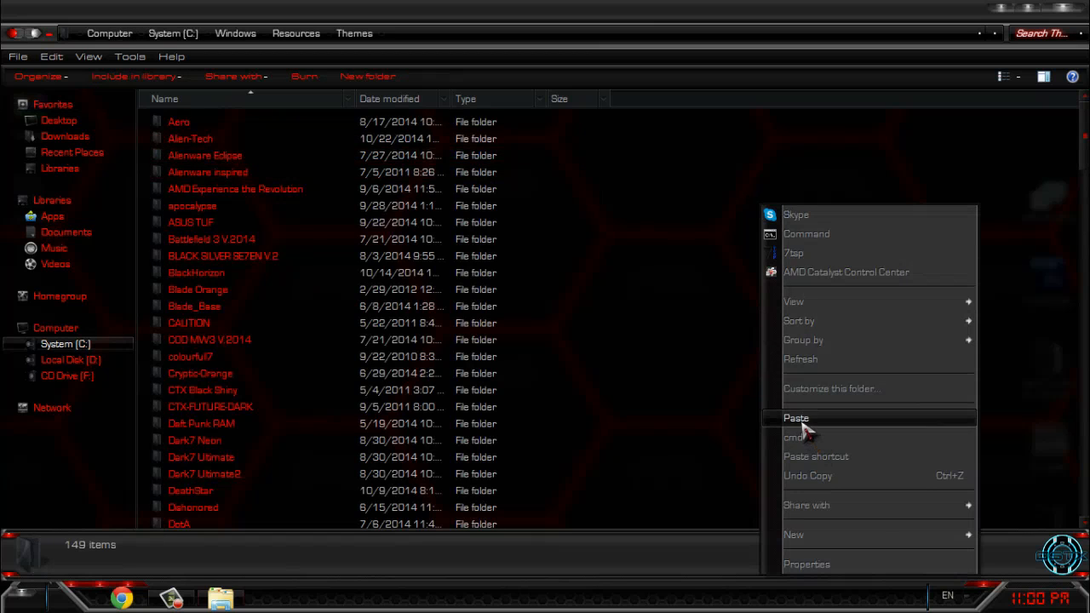
click(797, 417)
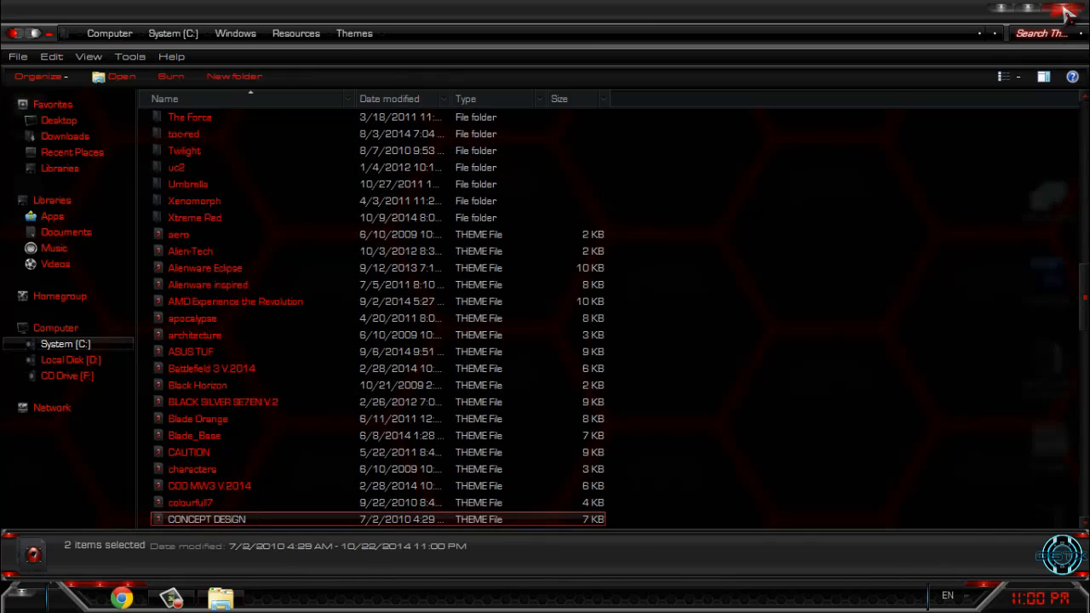
click(1066, 12)
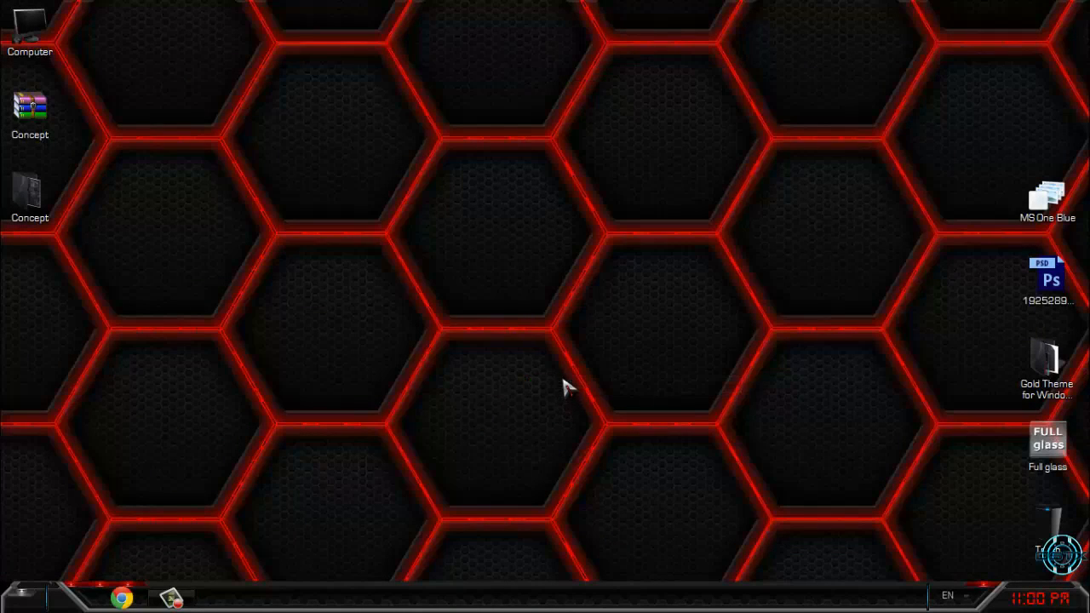
mouse_move(507, 356)
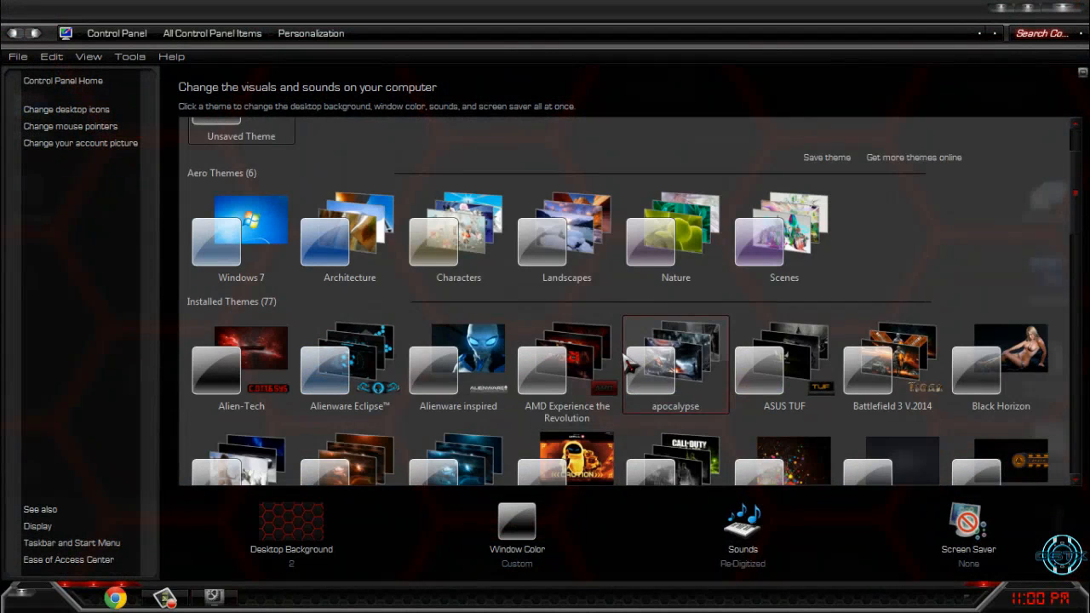
Apply the CONCEPT DESIGN theme from Personalization's Installed Themes list.
scroll(down, 3)
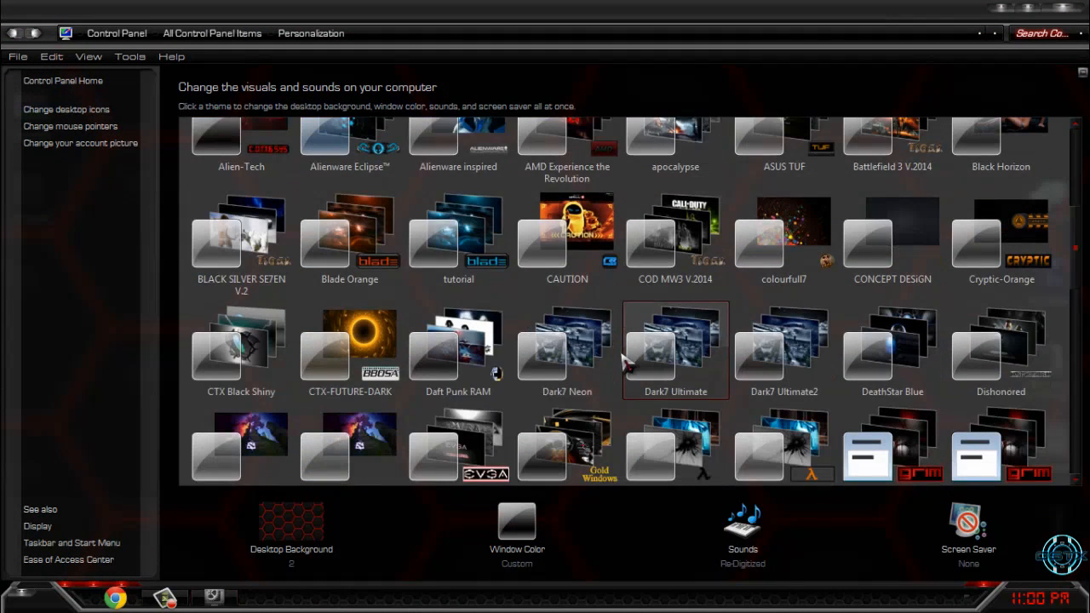
click(566, 349)
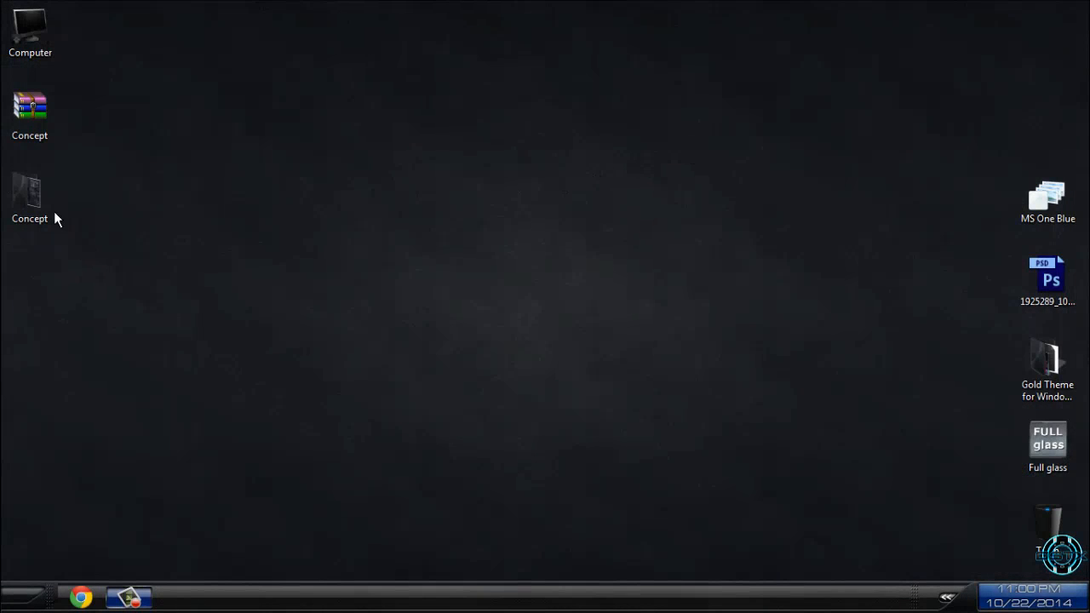
Install the Eurostile and Microgramma fonts from Concept > Theme Extras, replacing the existing font.
double_click(31, 106)
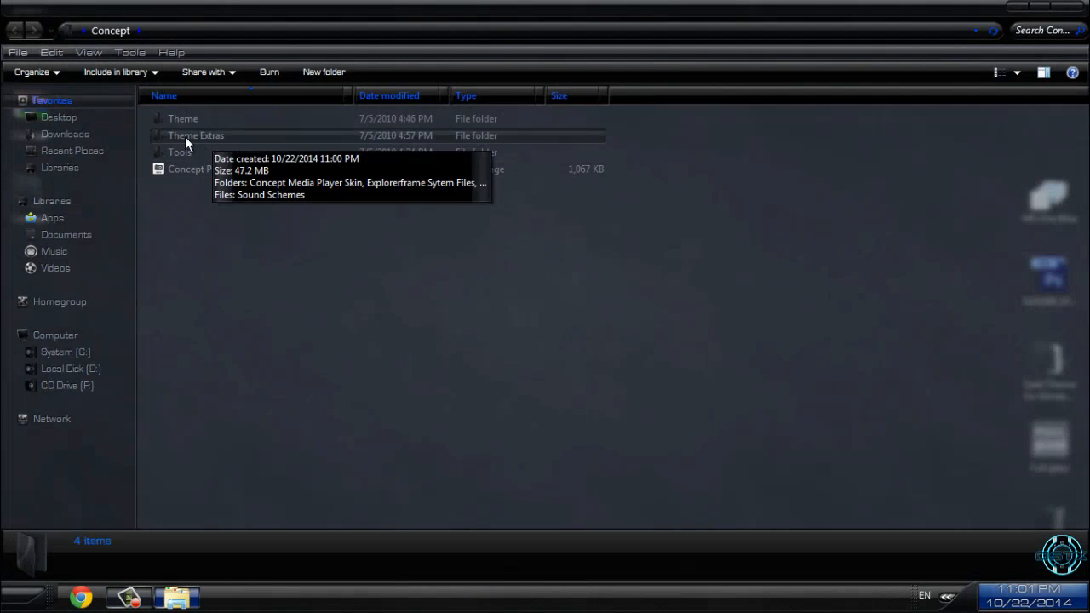
double_click(196, 137)
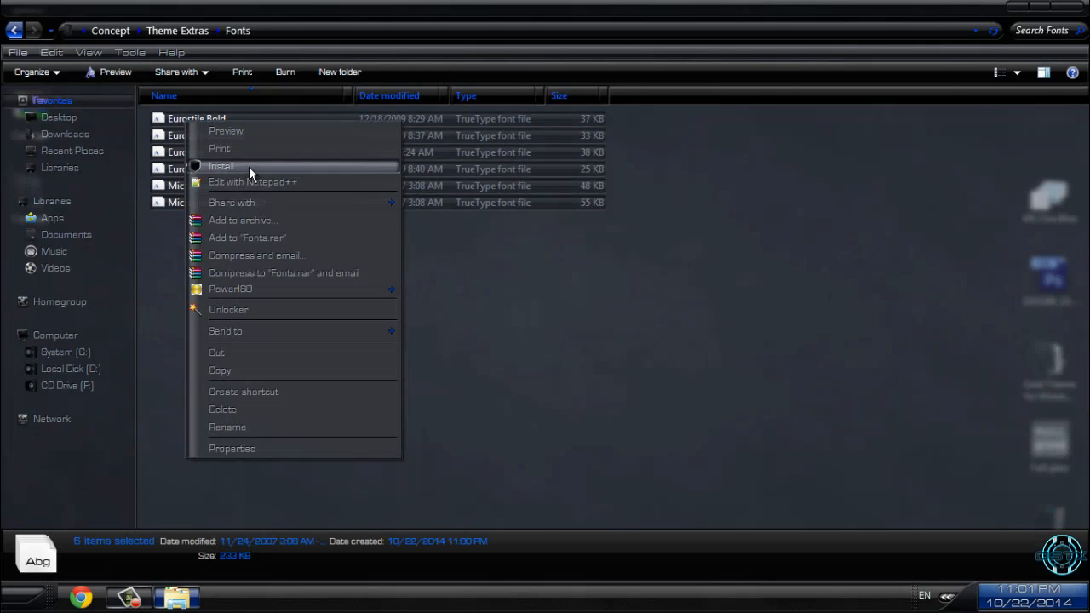
click(221, 167)
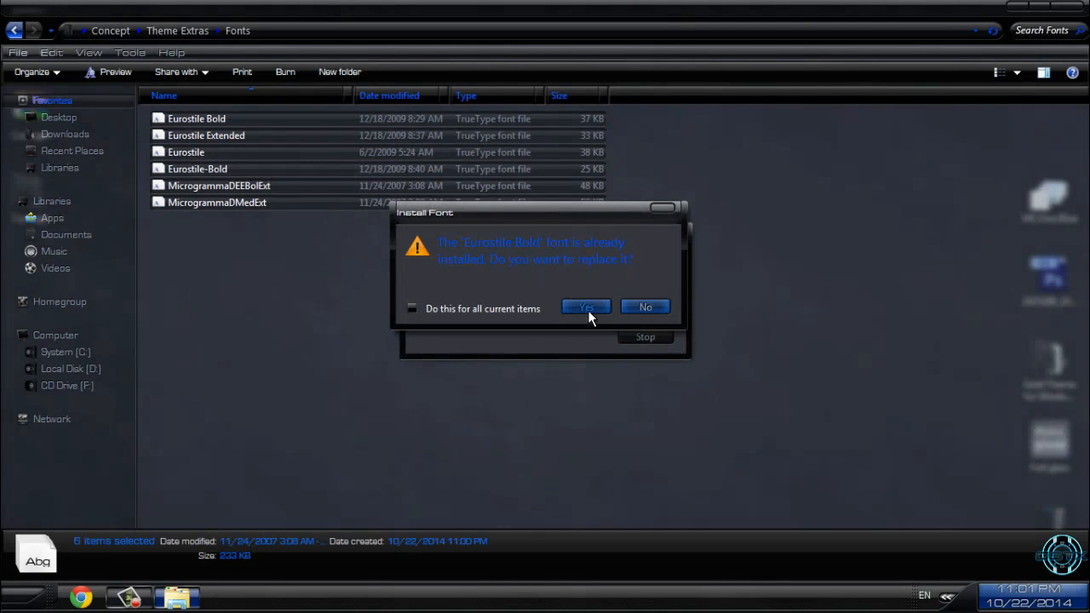
click(586, 307)
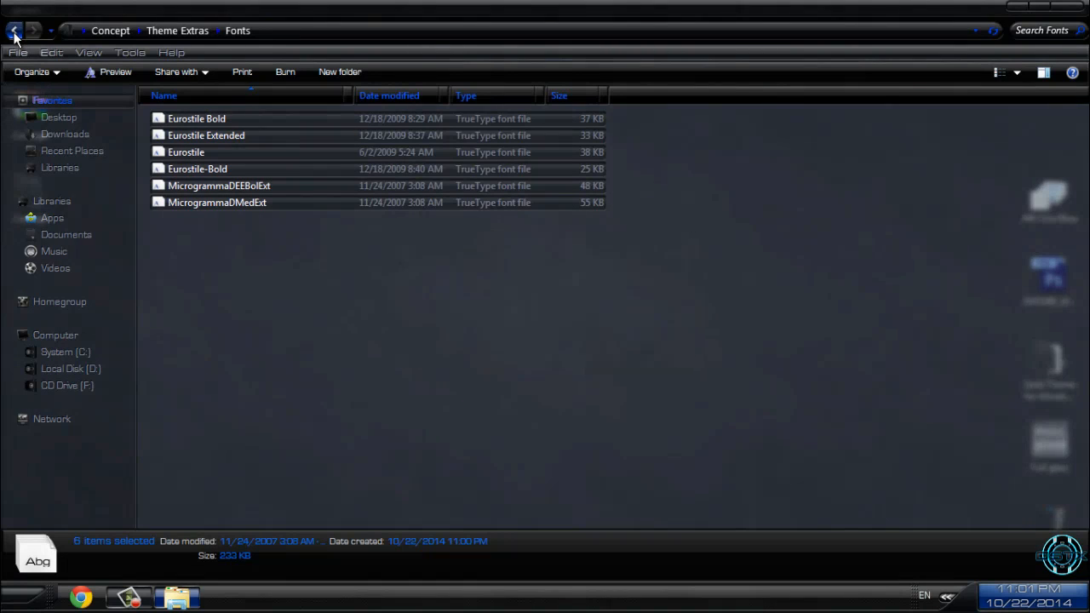
Browse the Shell32 Replacement Images and ShellBird logo folders, returning to Theme Extras each time.
click(14, 31)
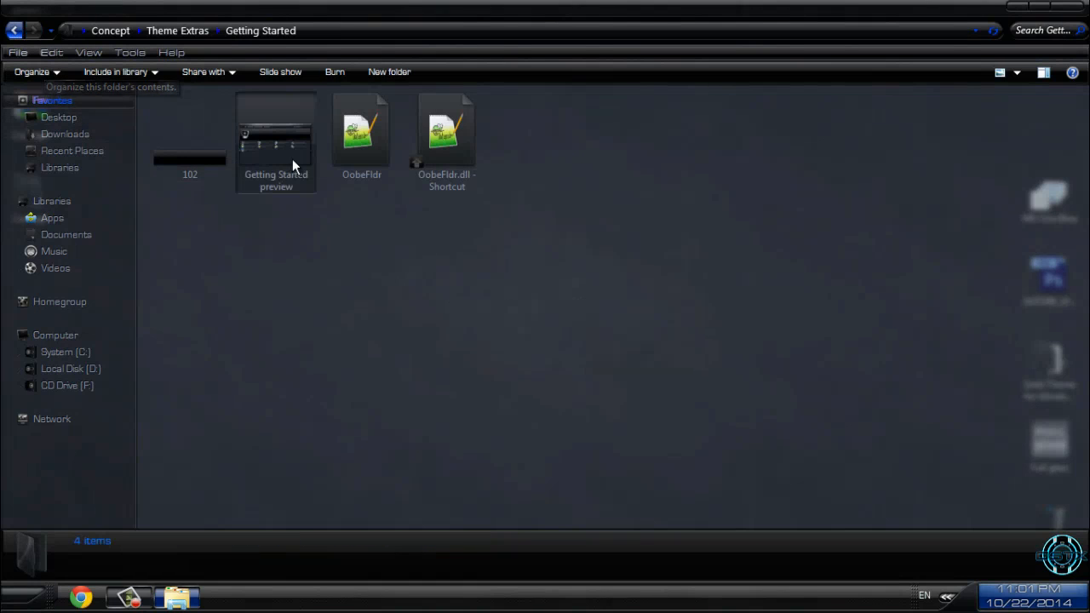
click(14, 31)
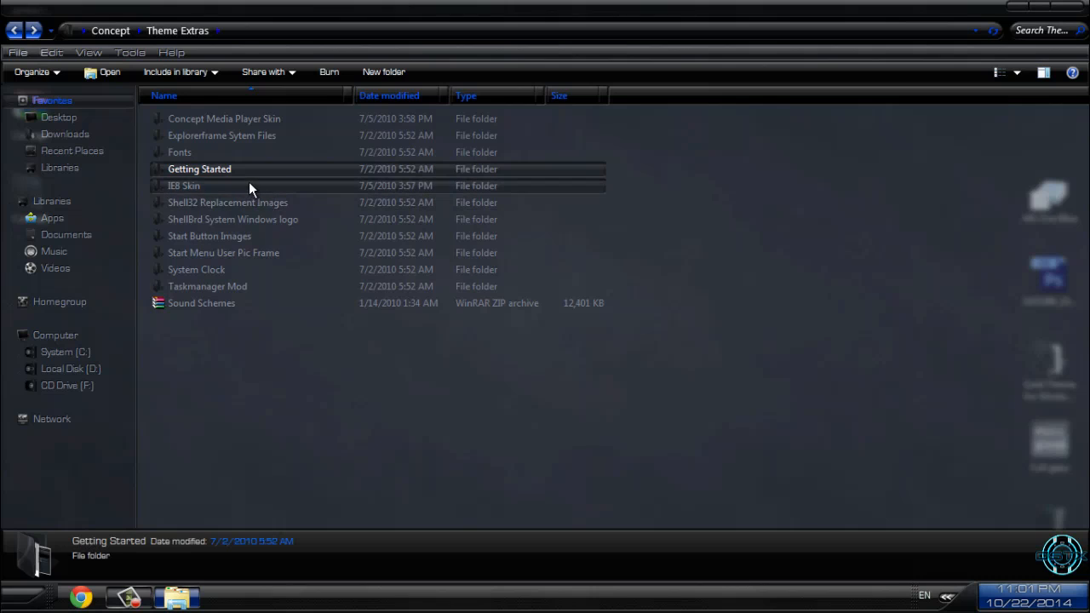
click(184, 185)
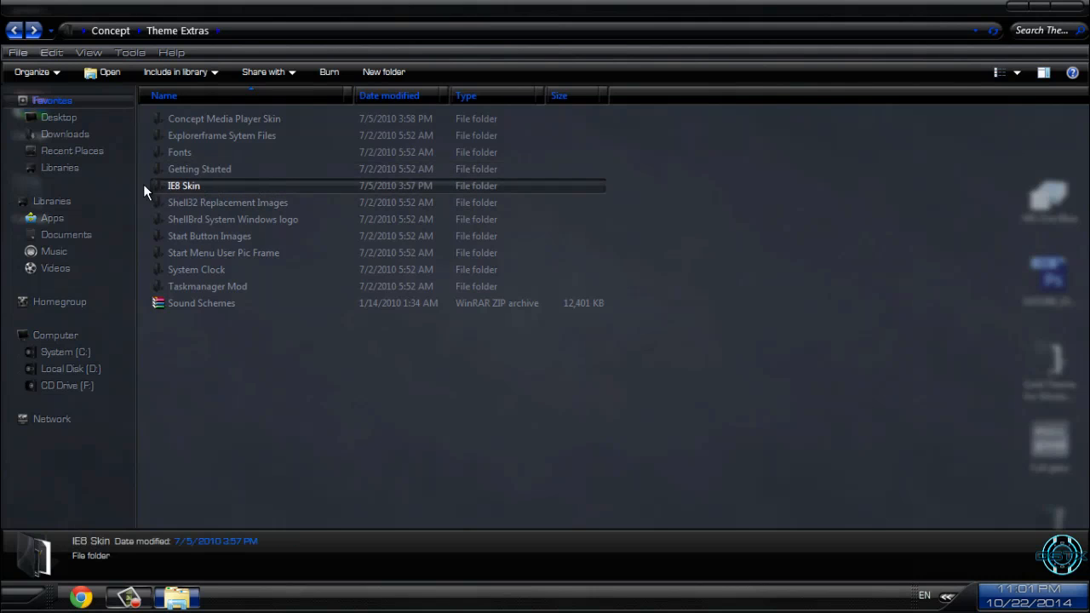
double_click(229, 201)
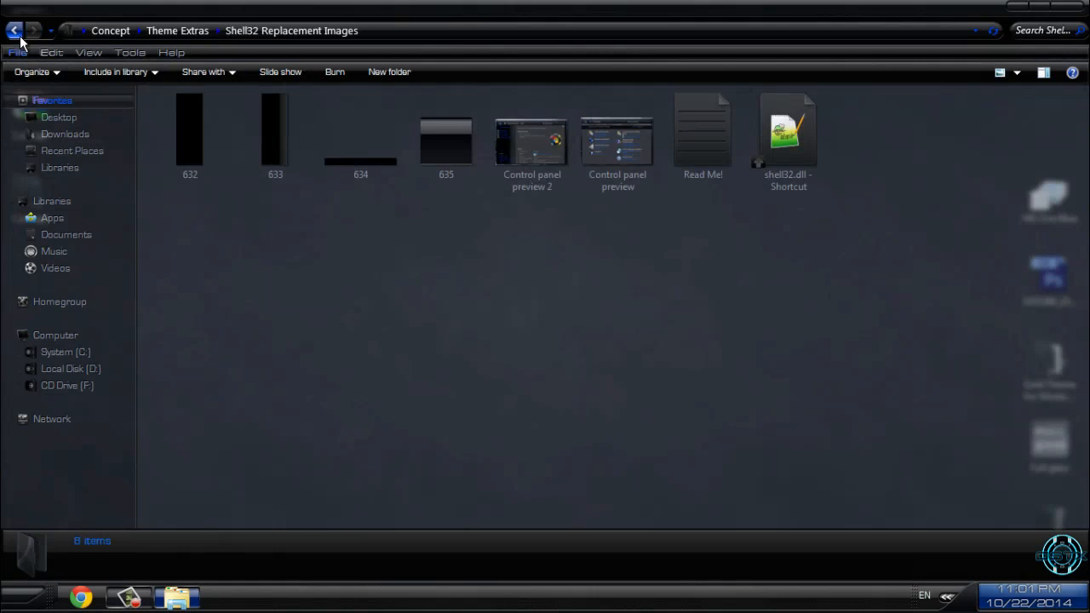
click(14, 31)
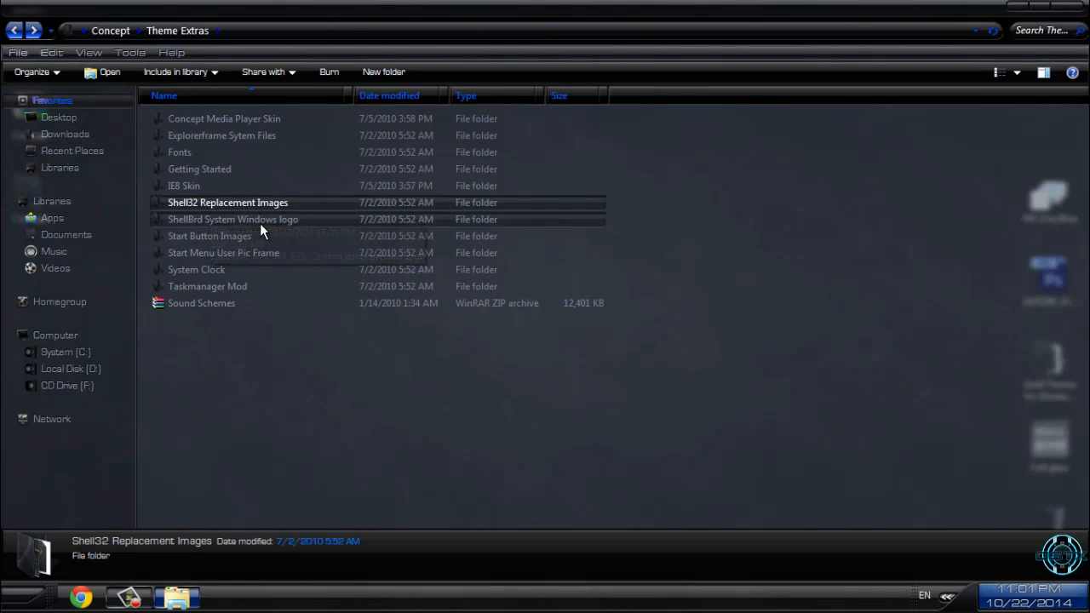
double_click(232, 218)
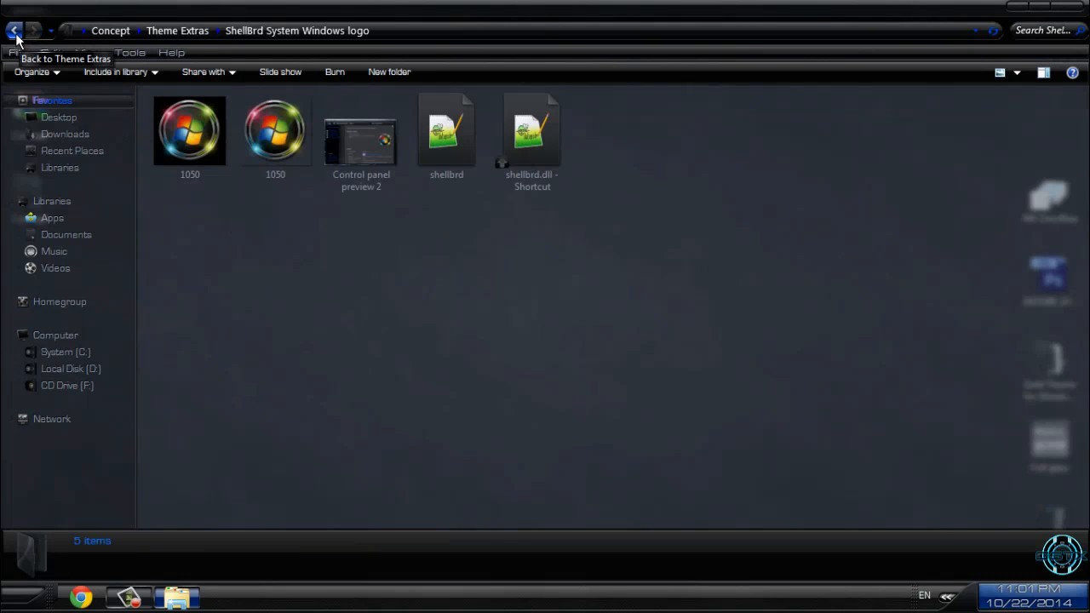
click(14, 31)
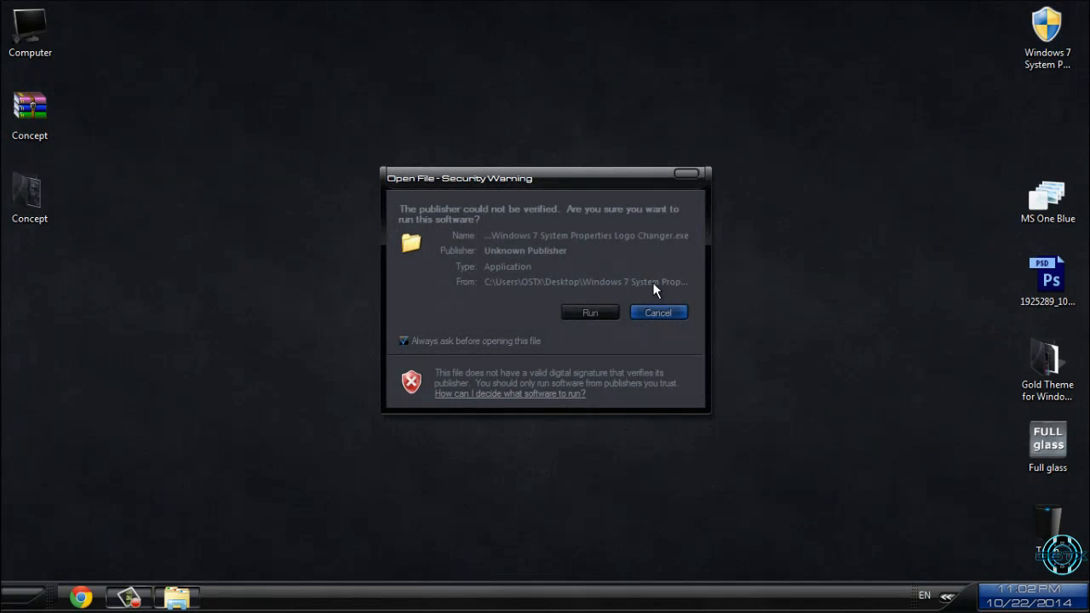
Run the Logo Changer and load the second 1050 orb from ShellBird System Windows logo.
click(590, 313)
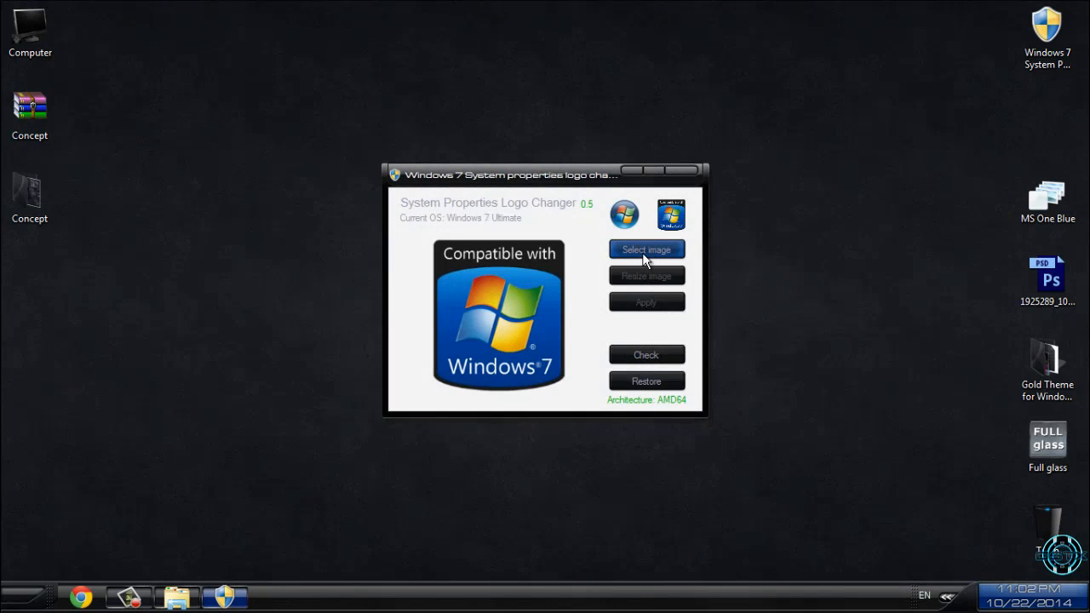
click(647, 248)
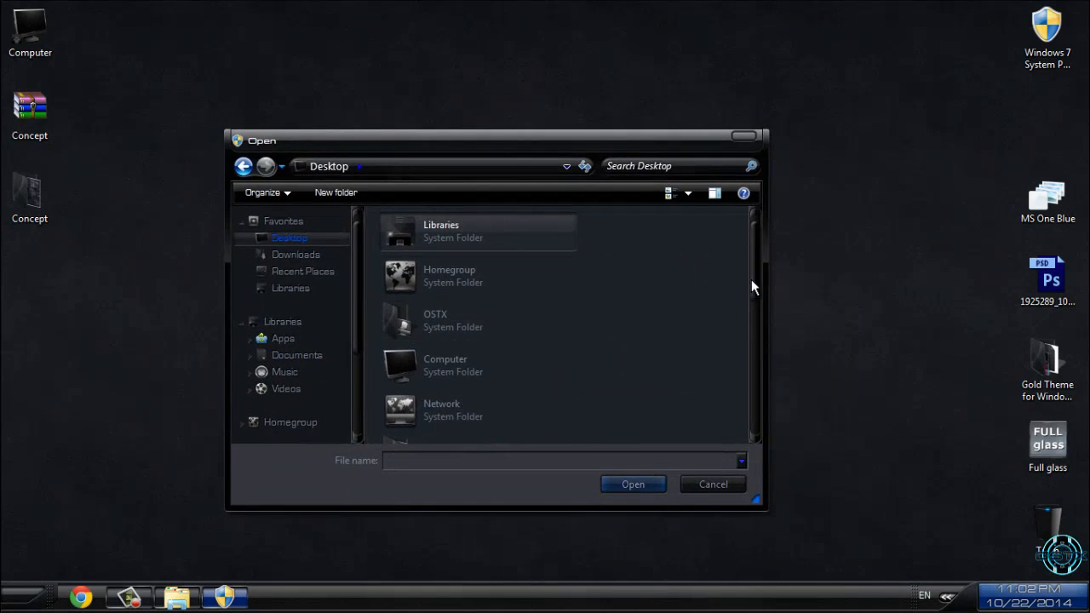
scroll(down, 3)
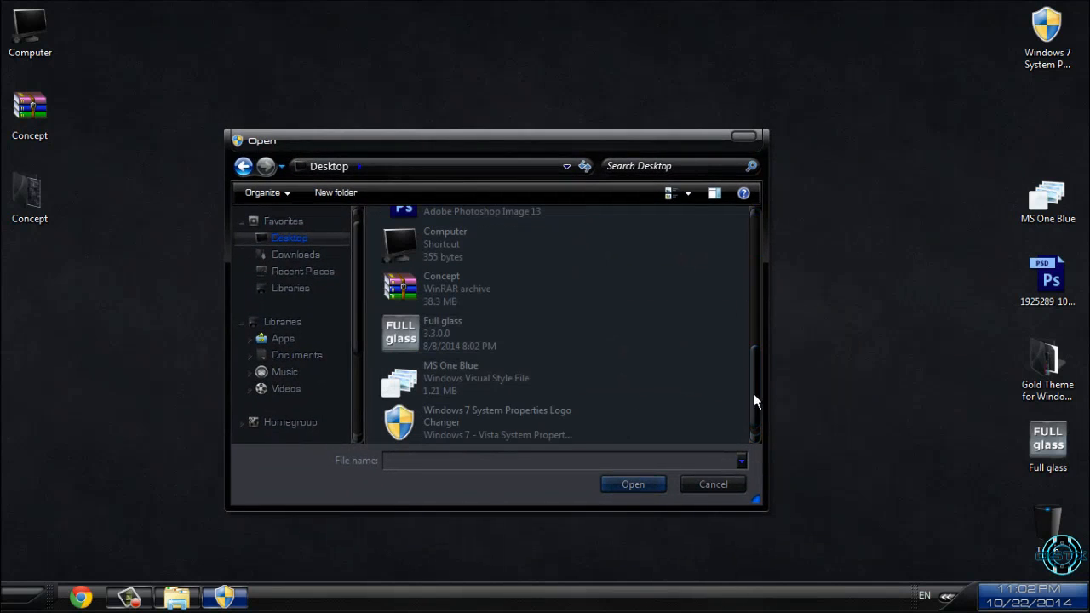
double_click(441, 288)
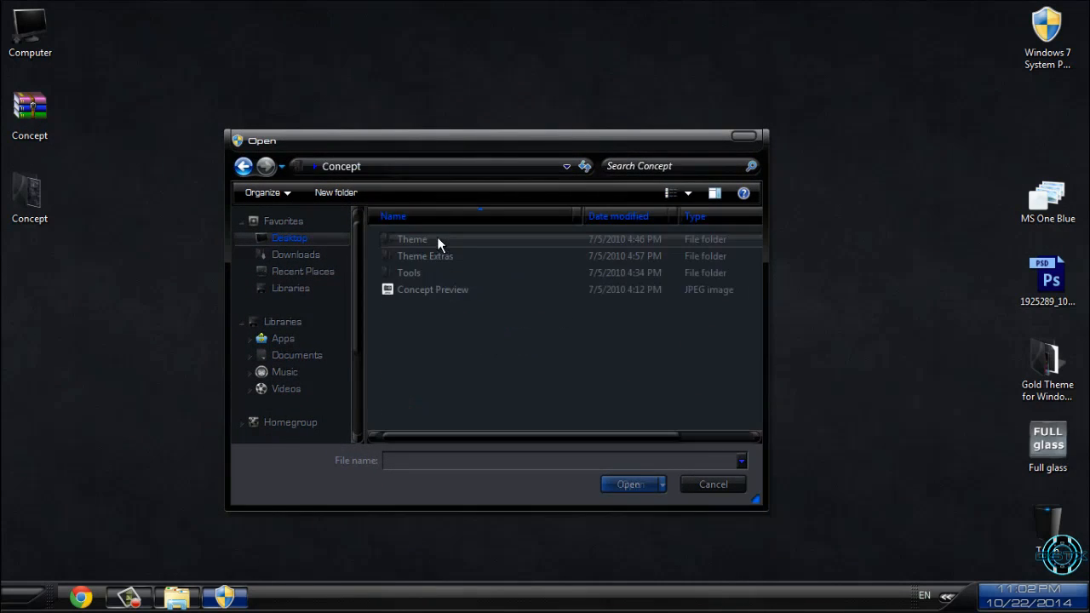
double_click(426, 255)
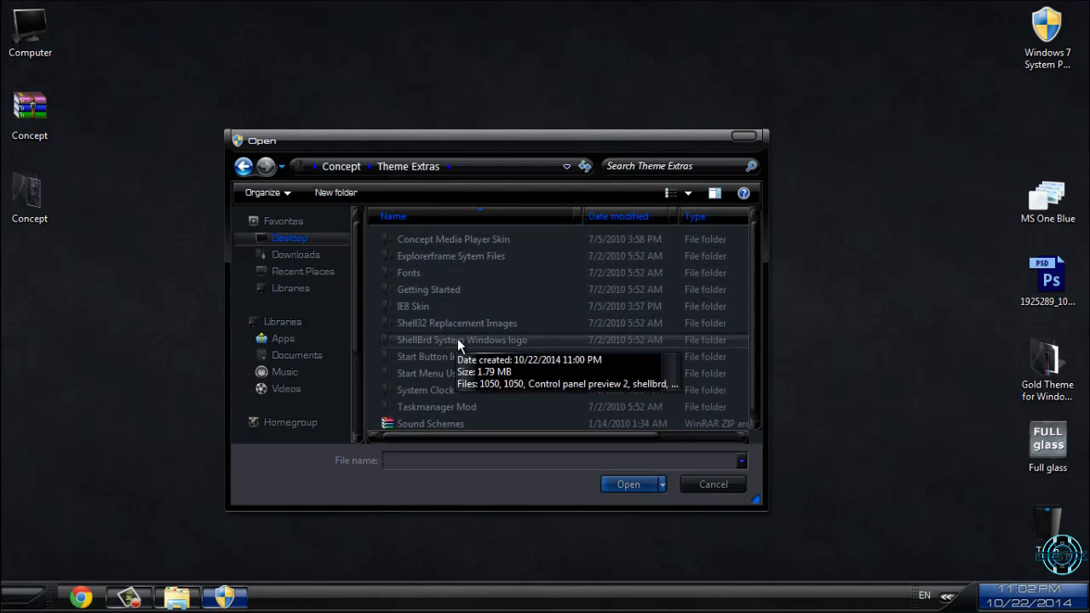
double_click(463, 341)
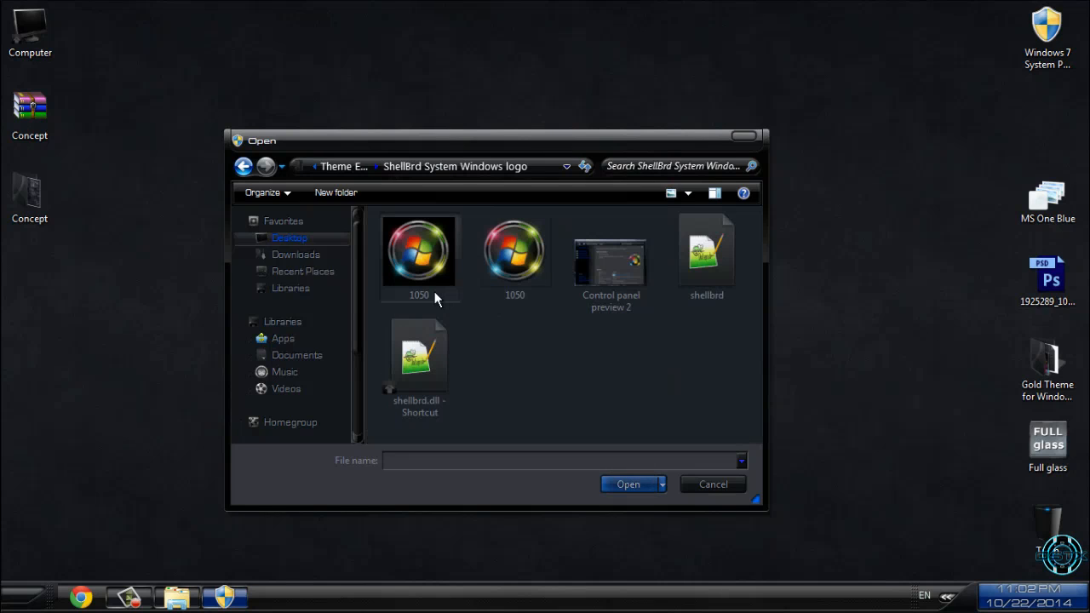
click(515, 248)
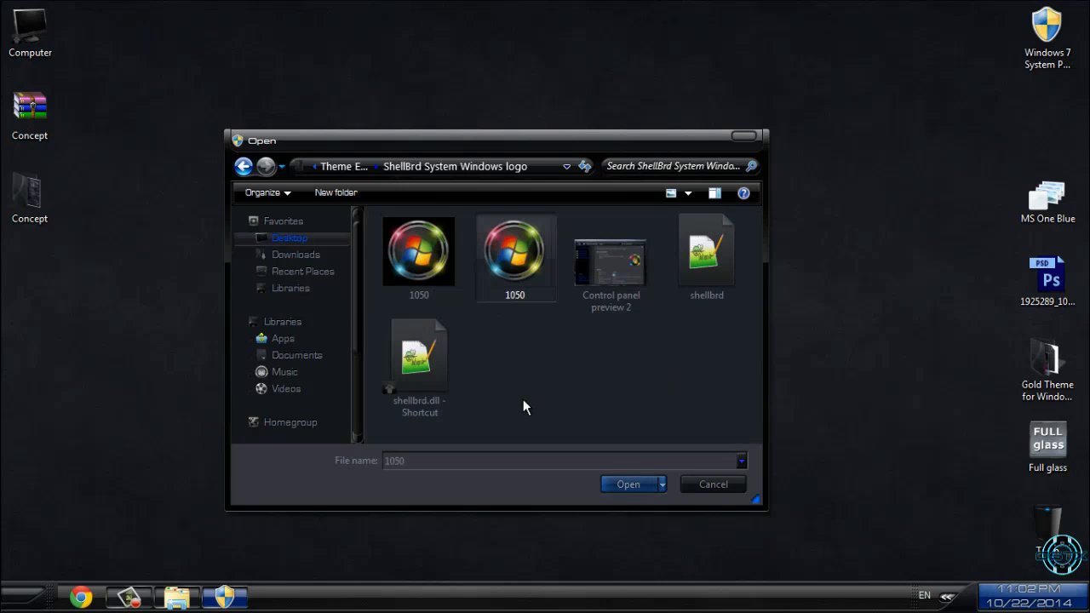
mouse_move(593, 449)
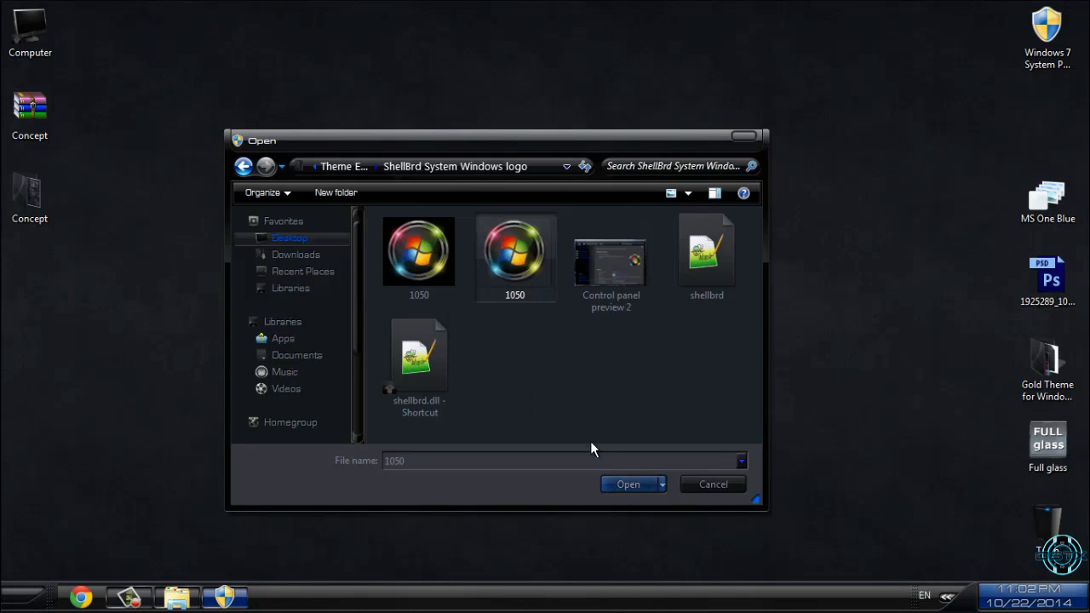
click(626, 484)
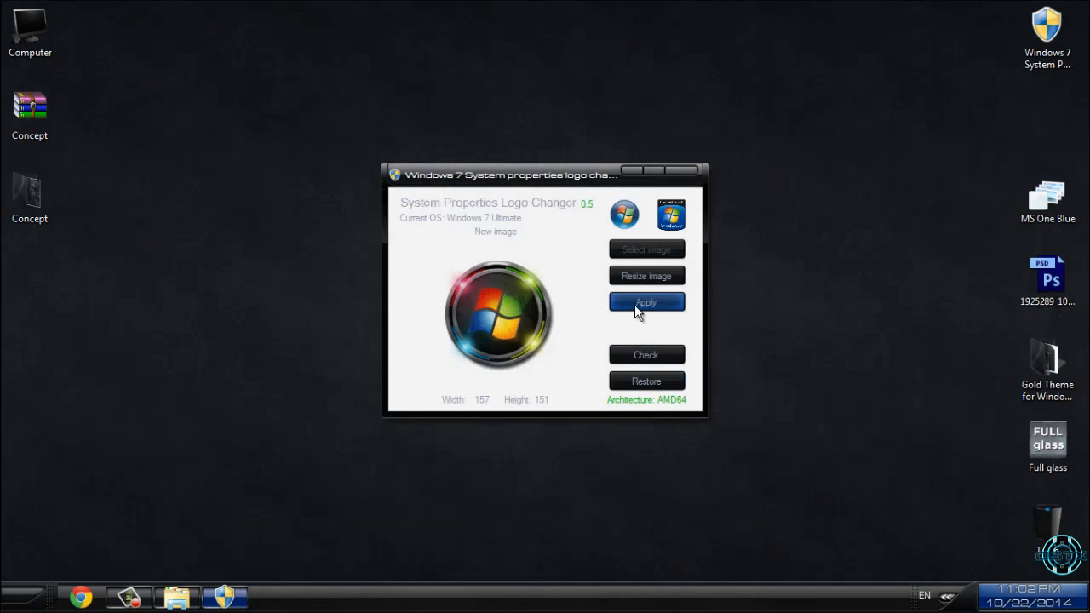
Apply the orb as the System Properties logo and verify it on the System page.
click(645, 301)
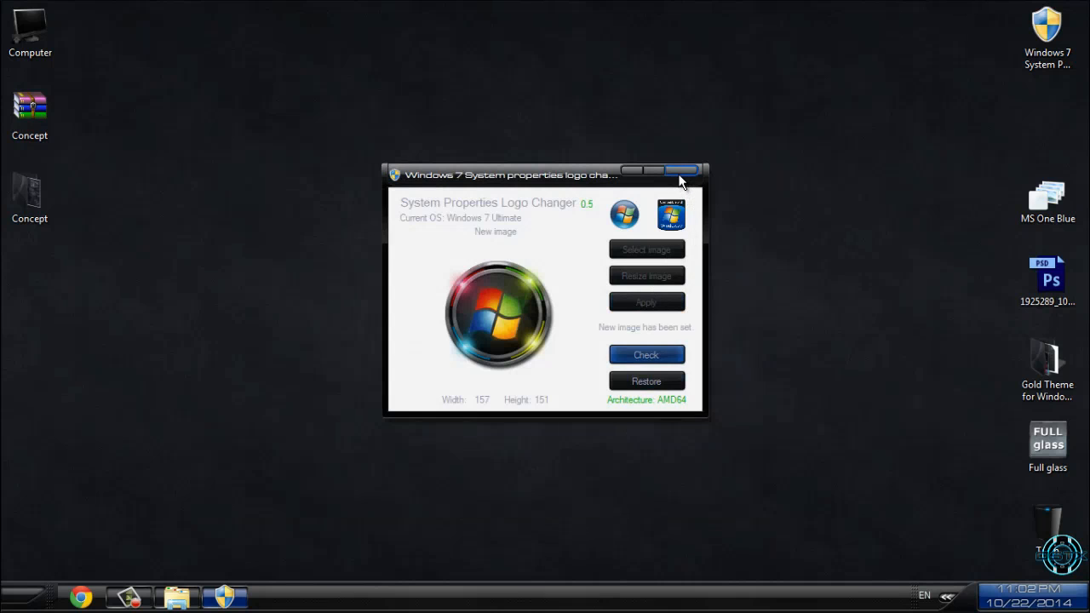
click(23, 596)
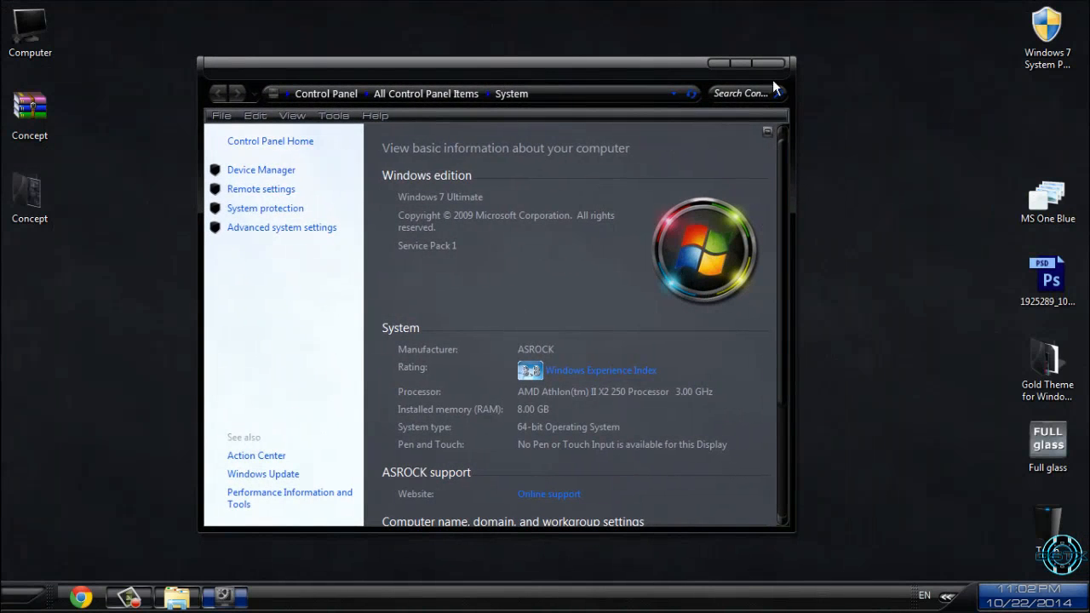
click(777, 63)
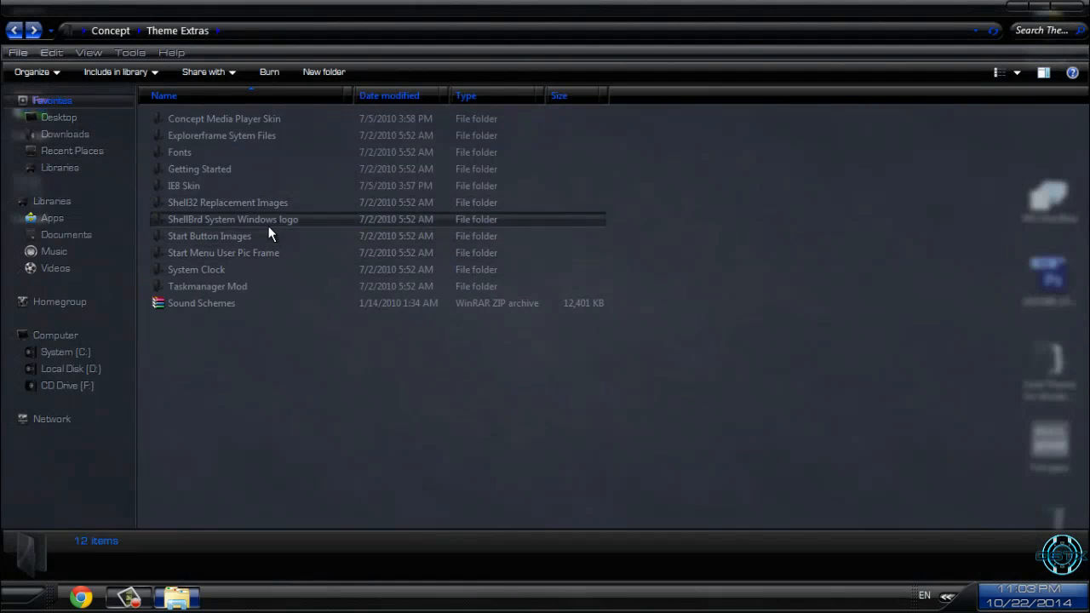
Browse the Start Button Images and Taskmanager Mod folders, then go back up to the Concept folder.
double_click(210, 235)
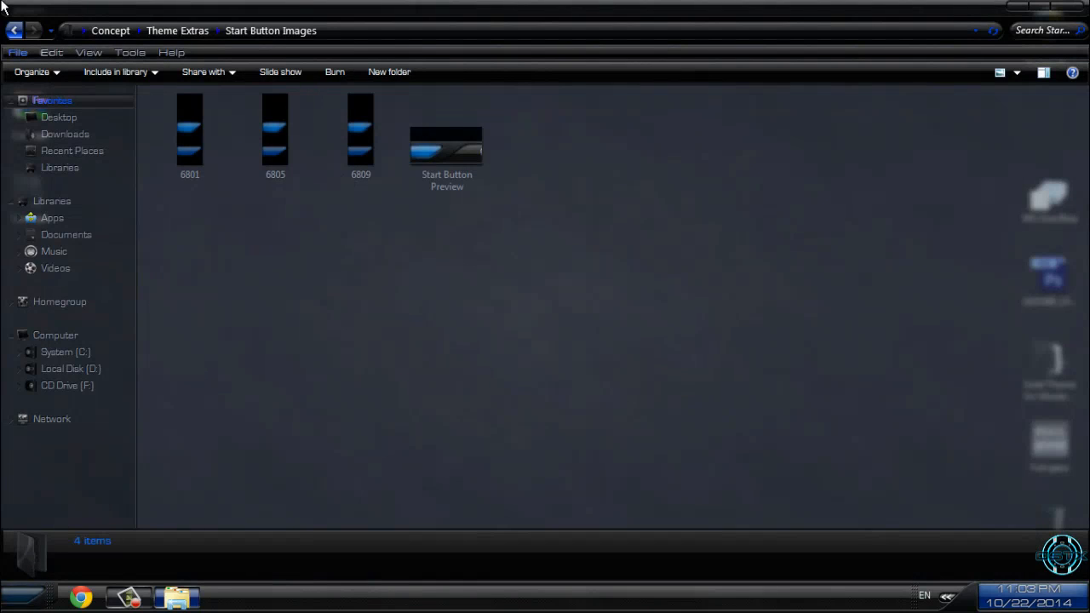
click(13, 31)
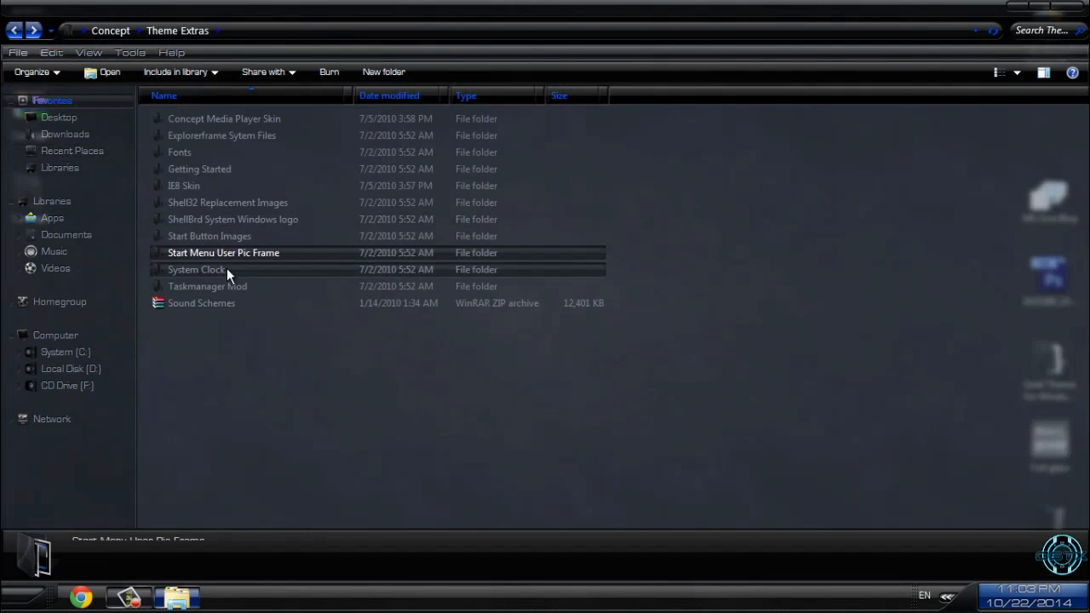
double_click(208, 286)
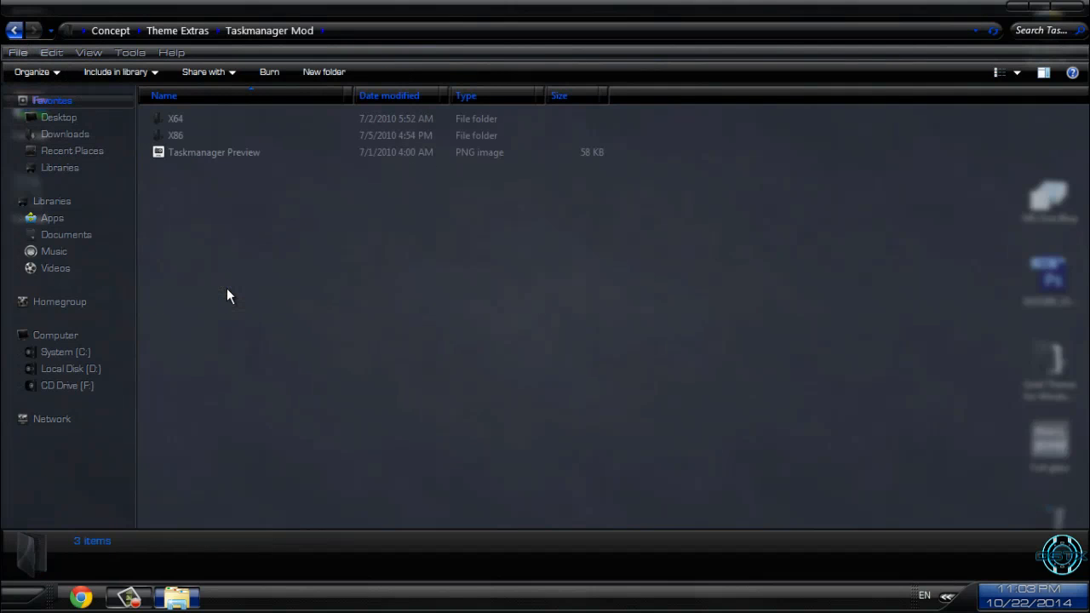
click(14, 31)
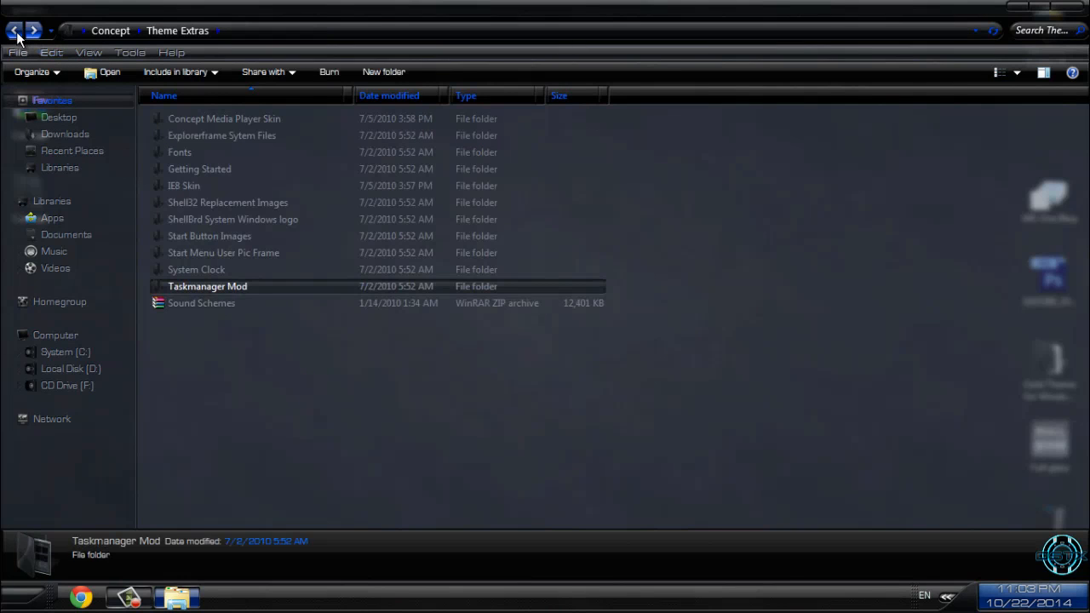
click(201, 303)
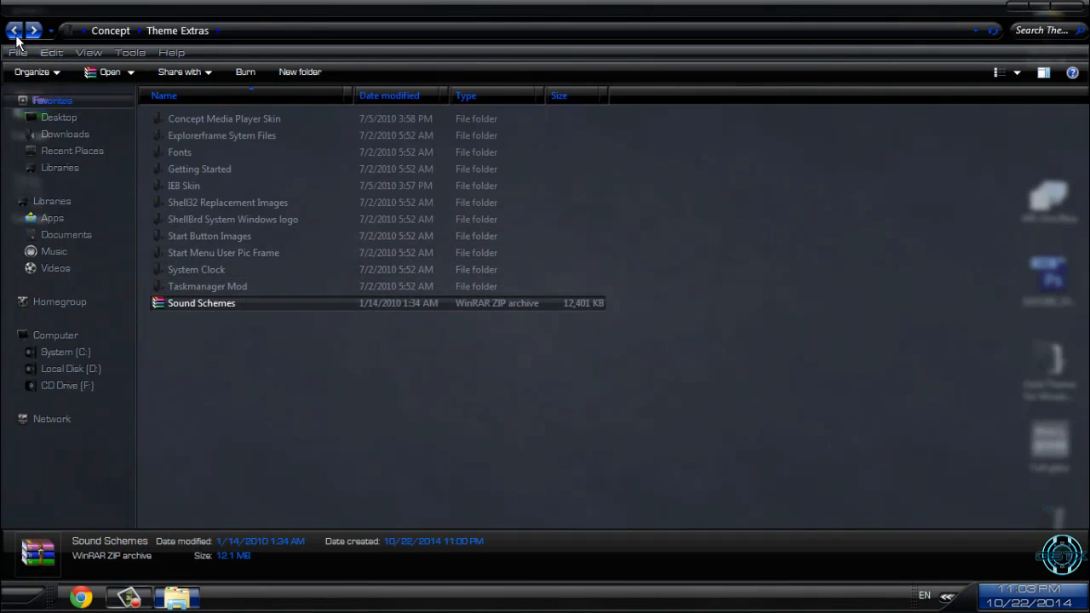
click(14, 31)
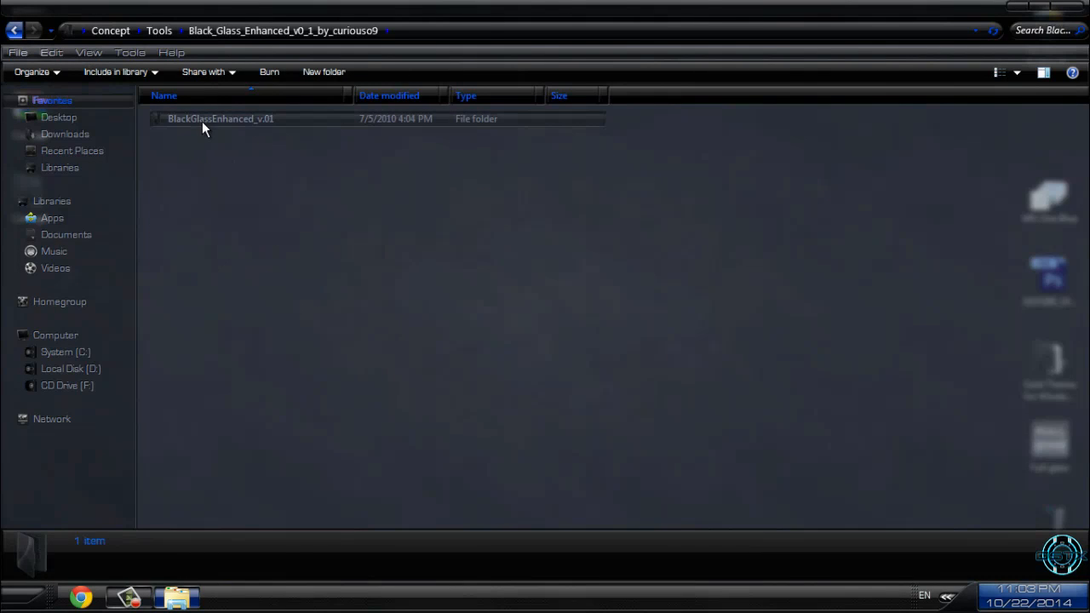
Look inside the Black Glass Enhanced and NoUserPicture tool folders, then return to Tools.
double_click(220, 119)
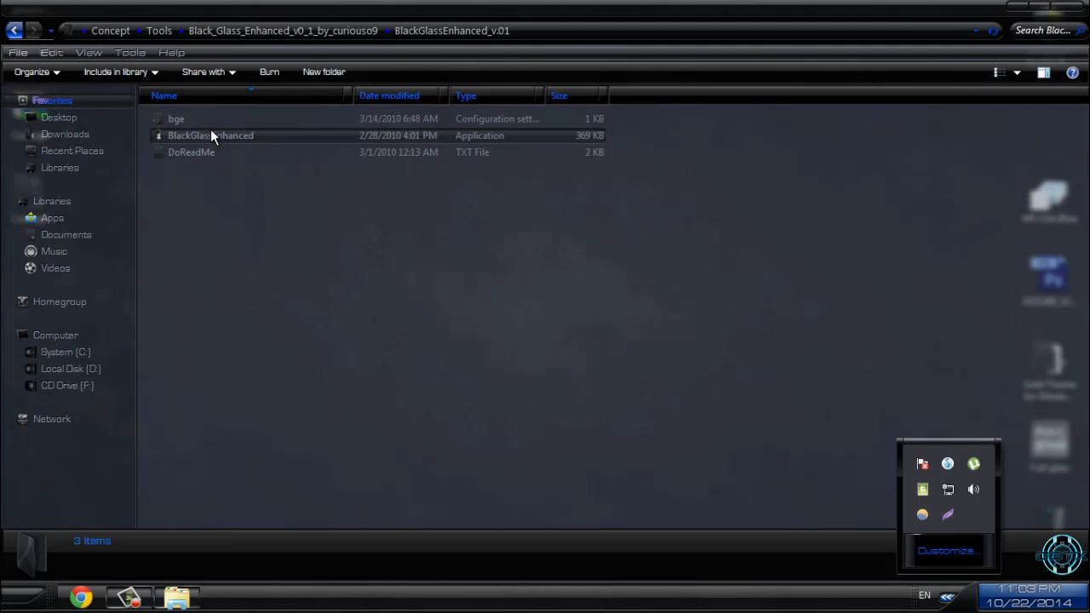
click(212, 137)
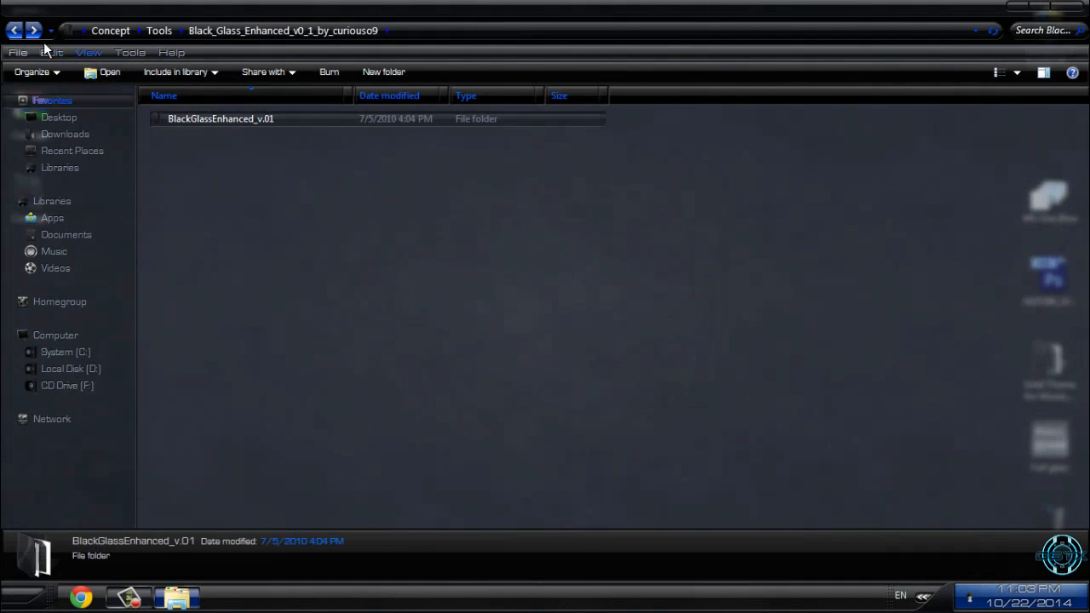
click(14, 31)
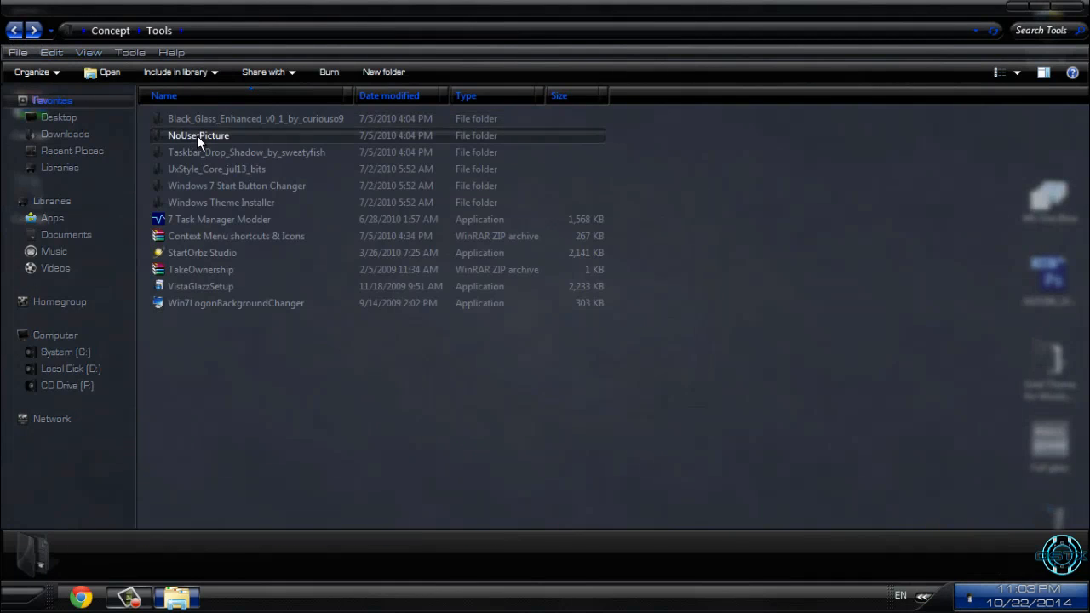
double_click(198, 136)
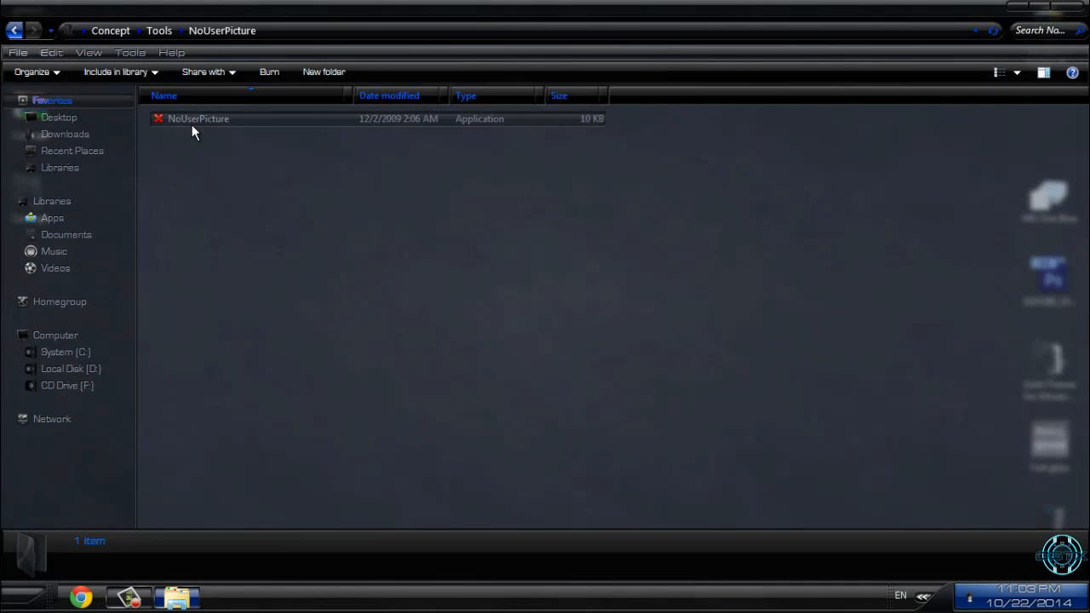
click(24, 596)
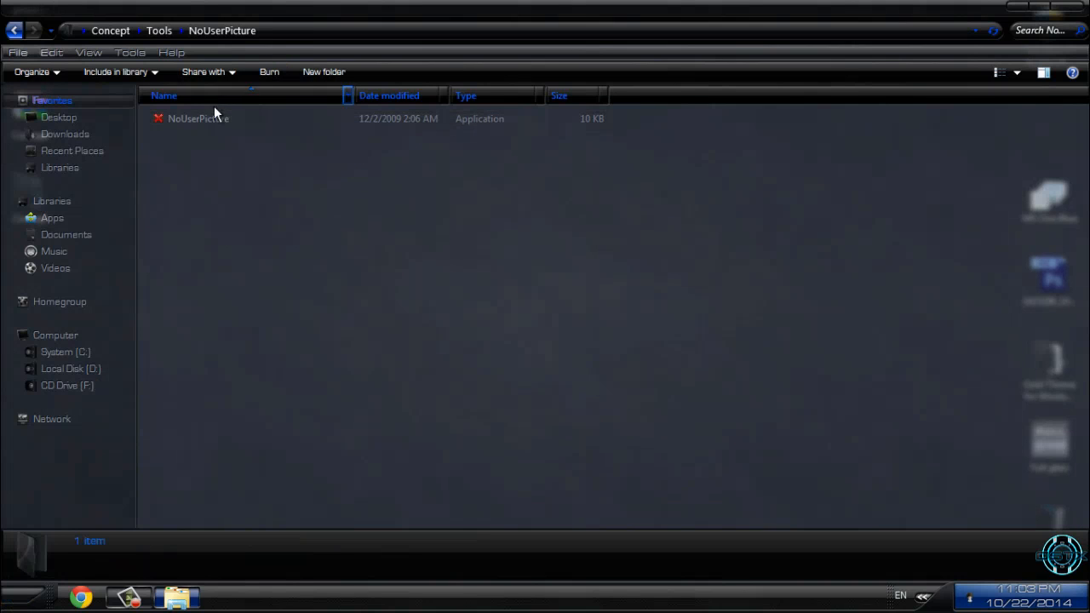
click(13, 30)
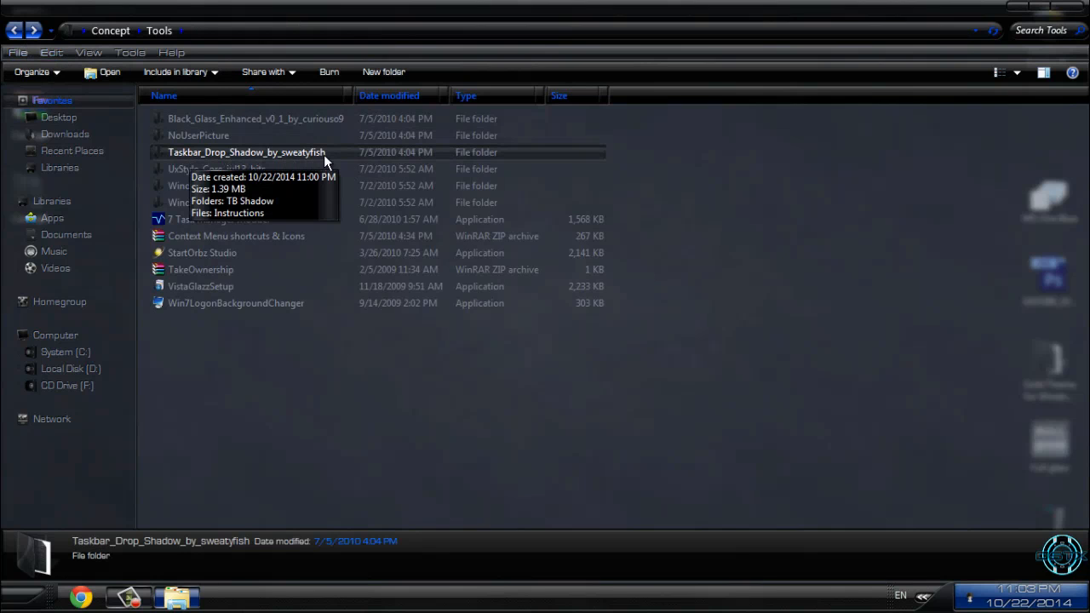
mouse_move(417, 160)
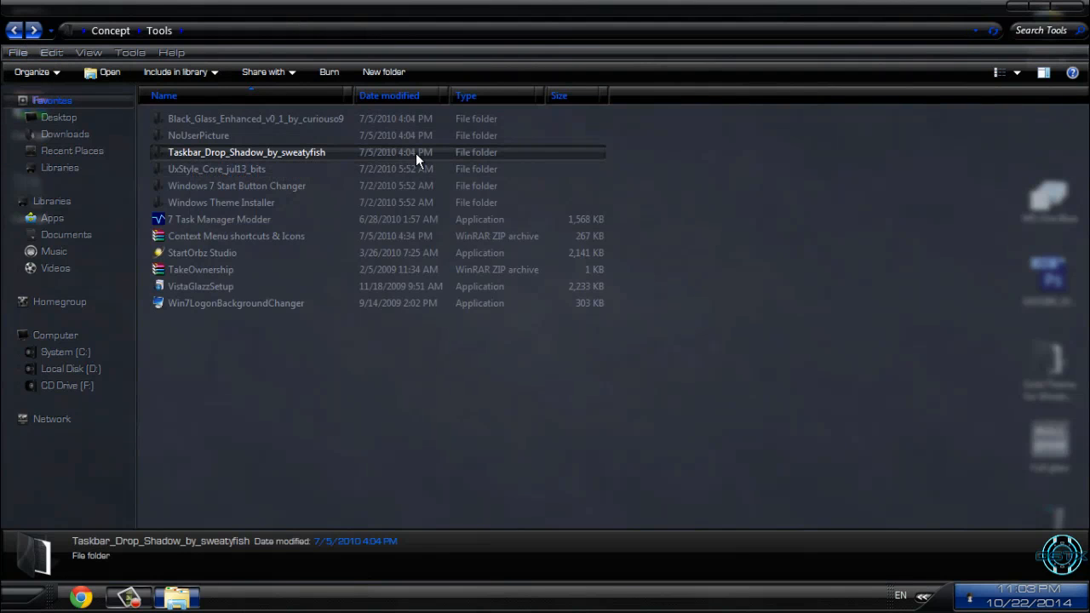
mouse_move(467, 168)
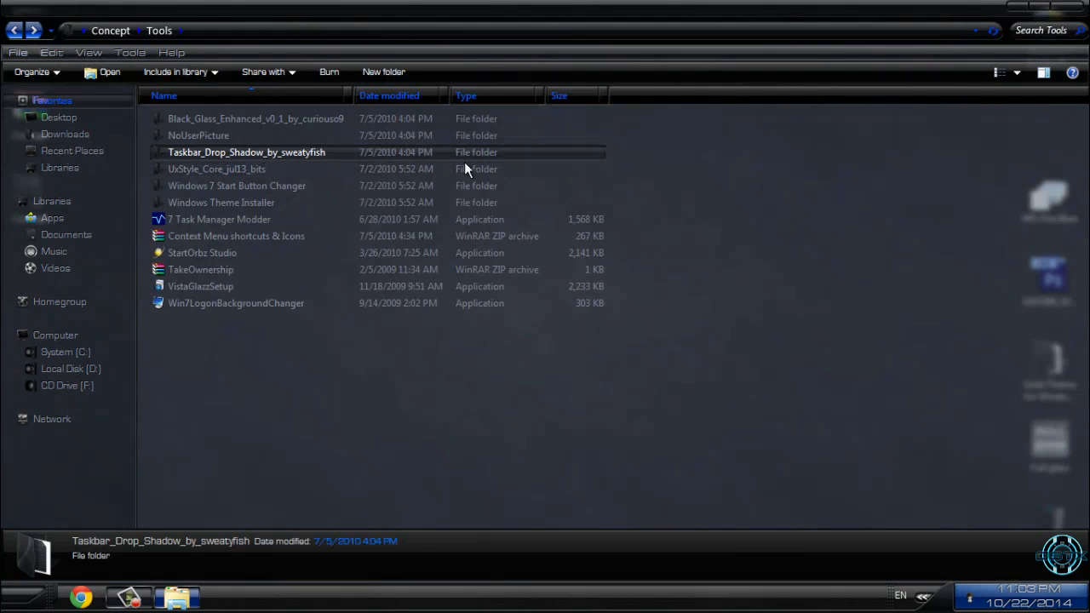
mouse_move(211, 172)
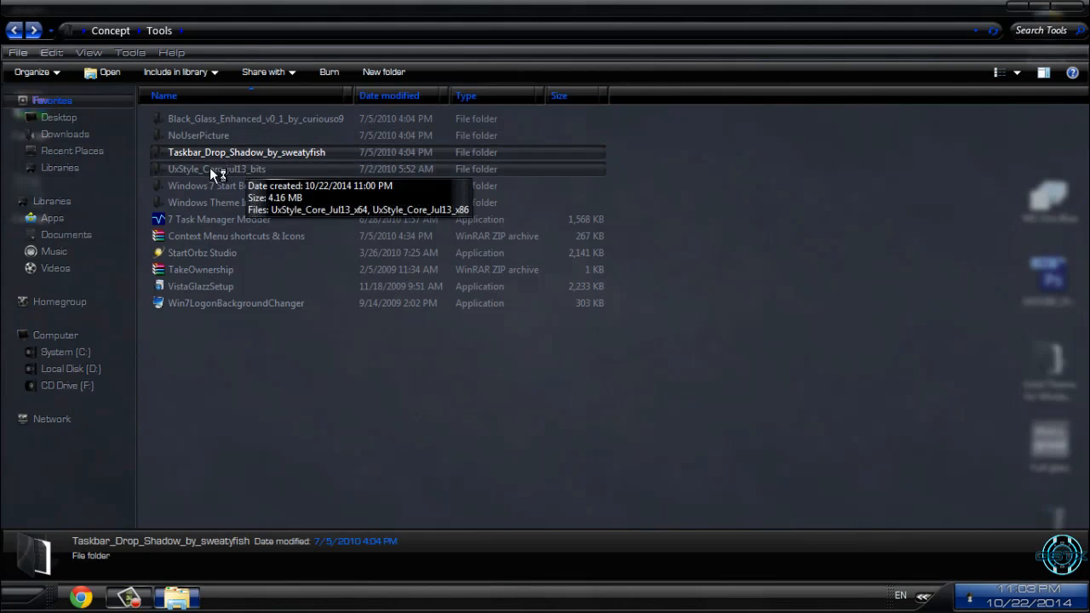
click(237, 186)
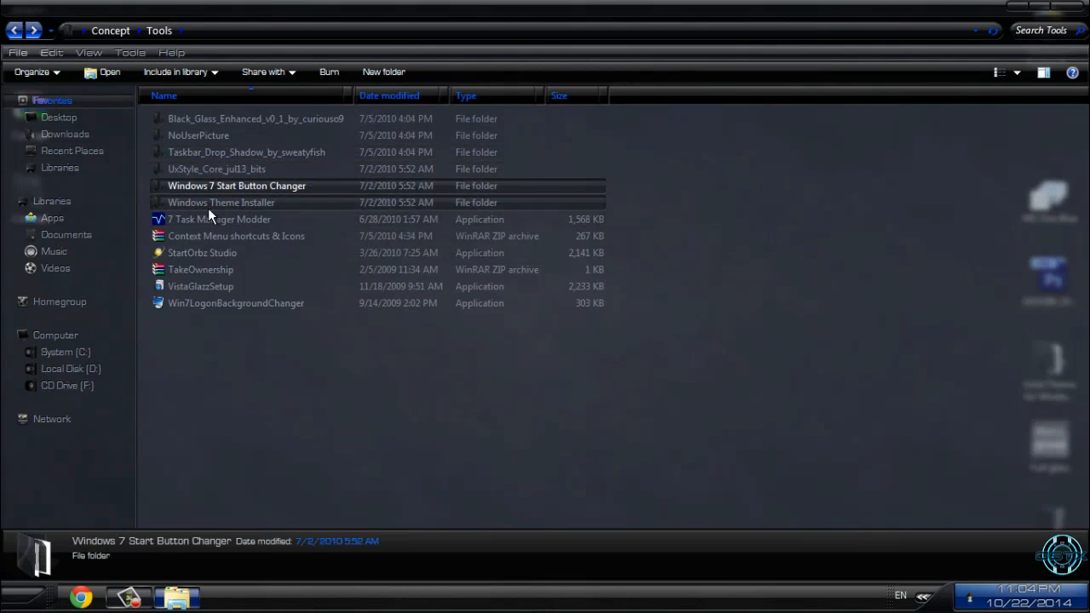
click(218, 218)
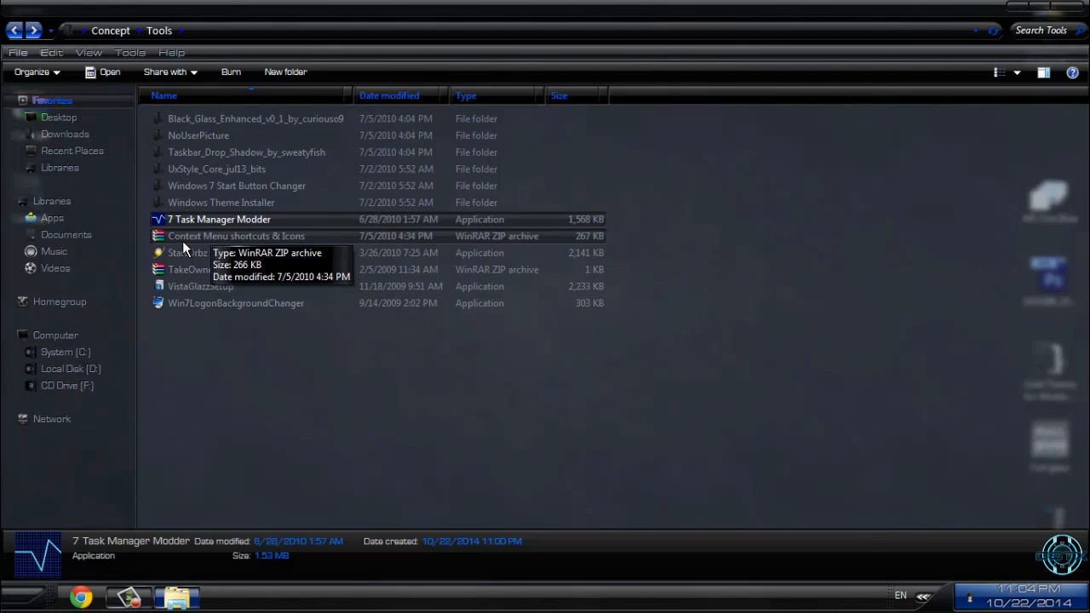
Launch 7 Task Manager Modder, allow it to run and answer its readme agreement prompt.
double_click(218, 218)
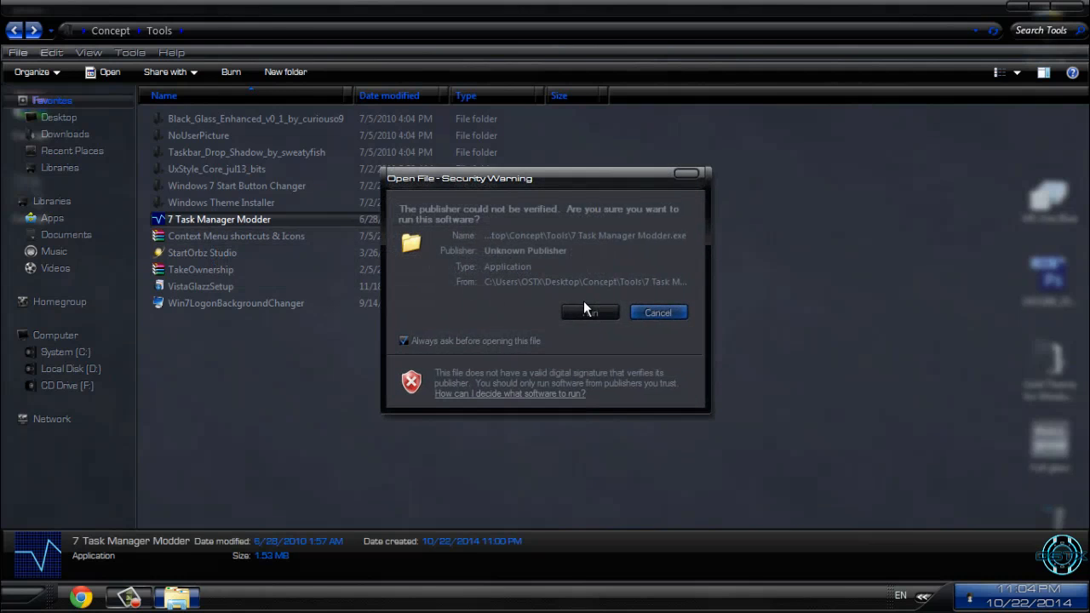
click(589, 311)
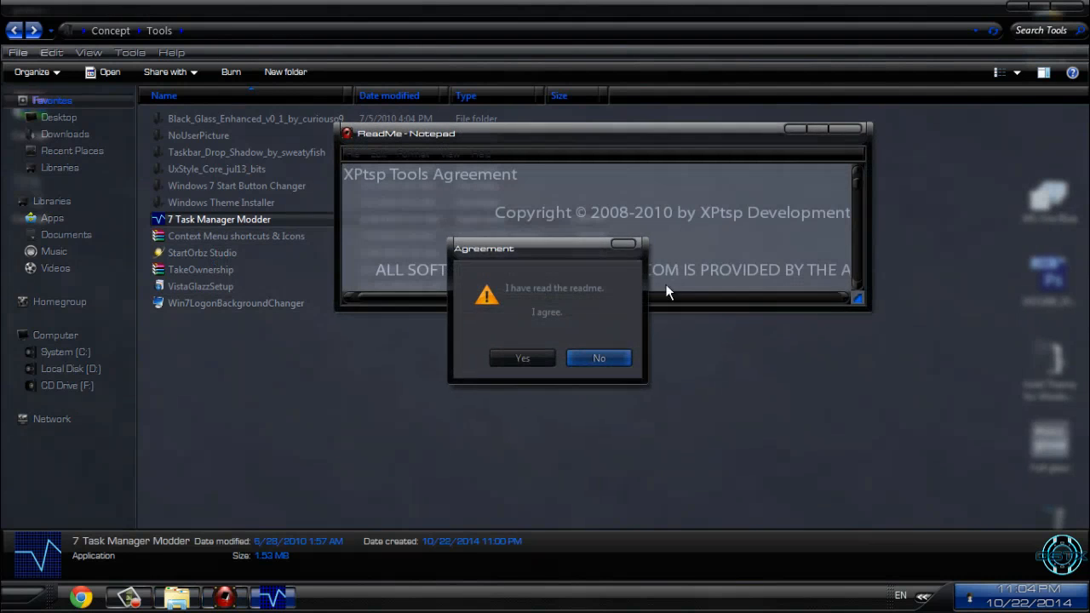
click(521, 358)
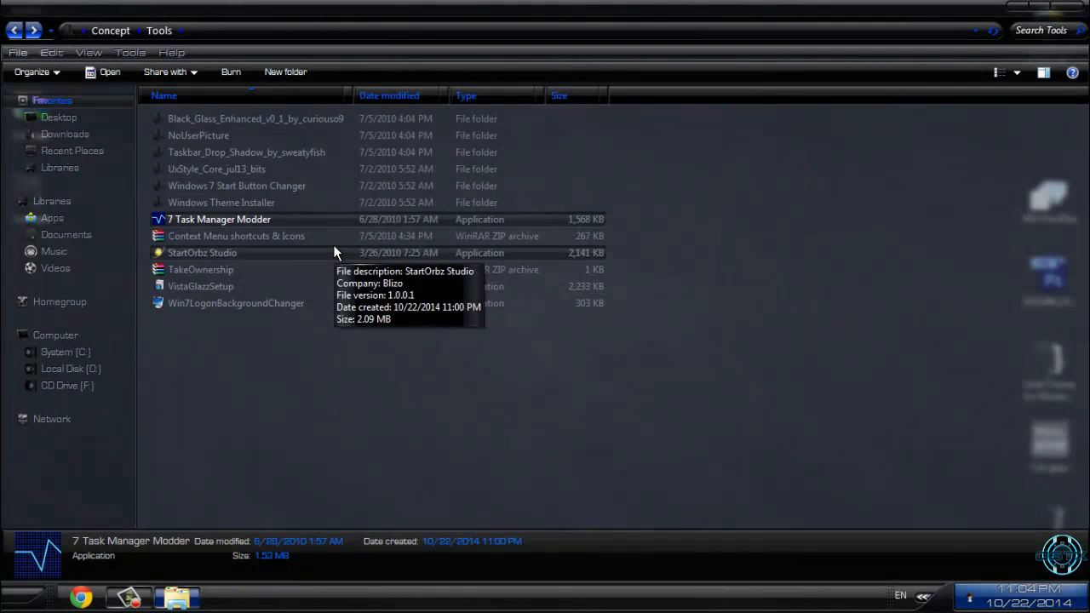
click(235, 235)
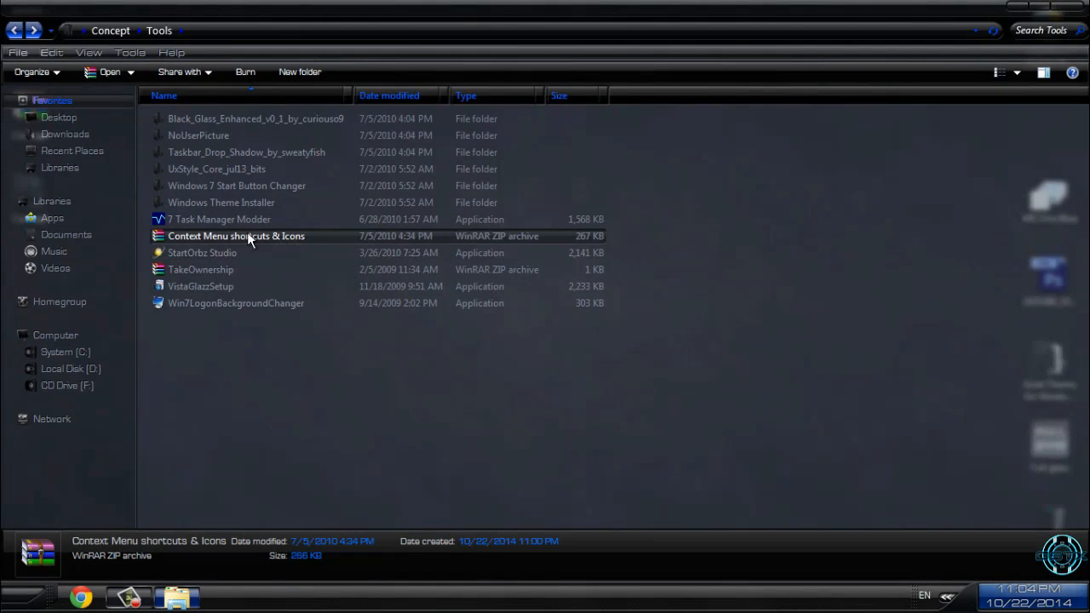
mouse_move(170, 248)
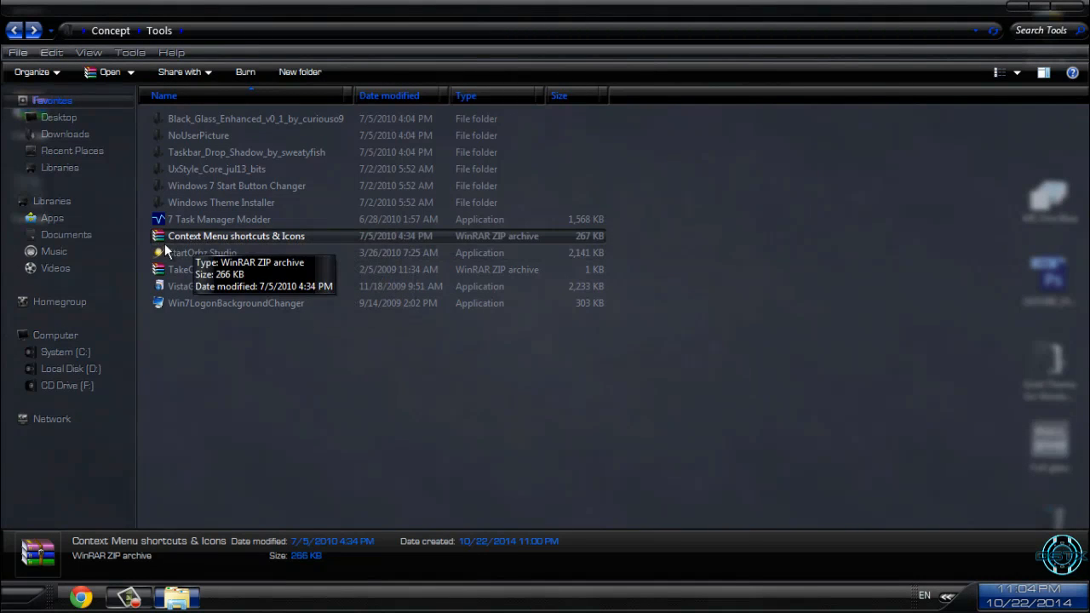
click(201, 253)
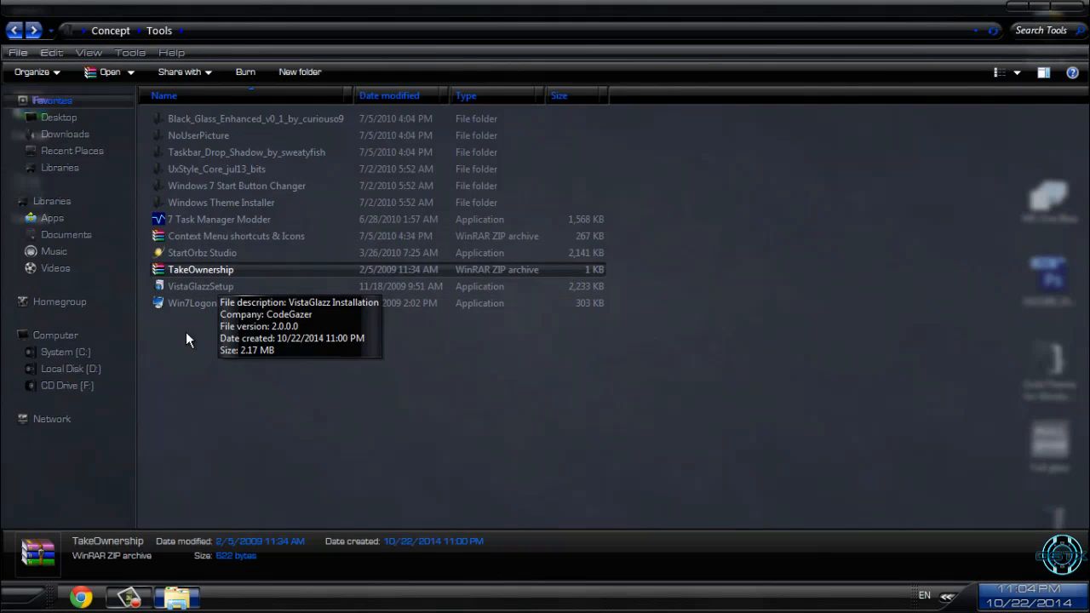
mouse_move(187, 307)
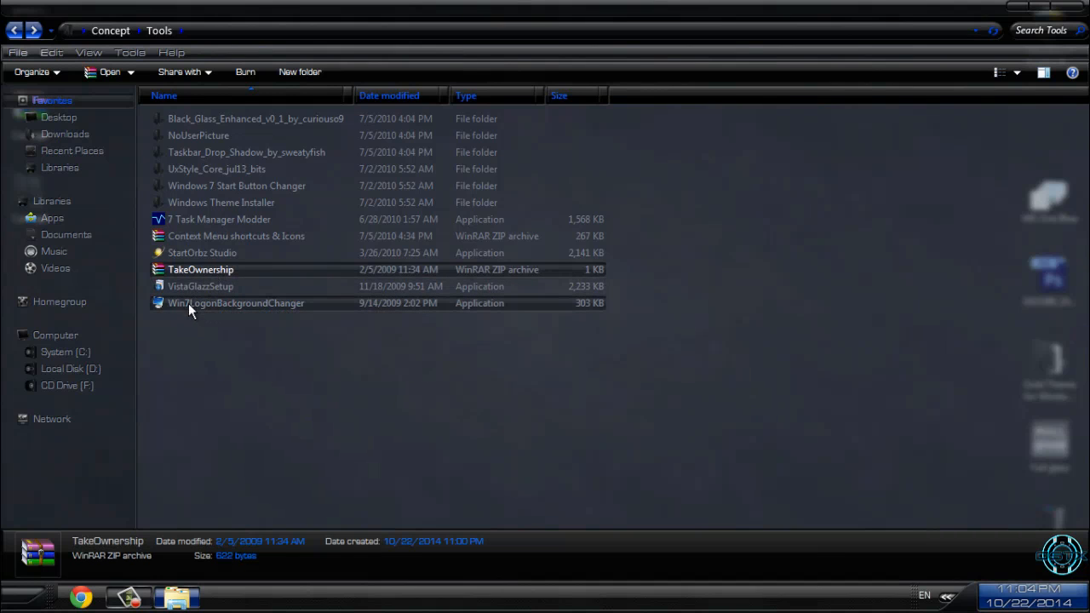
mouse_move(184, 299)
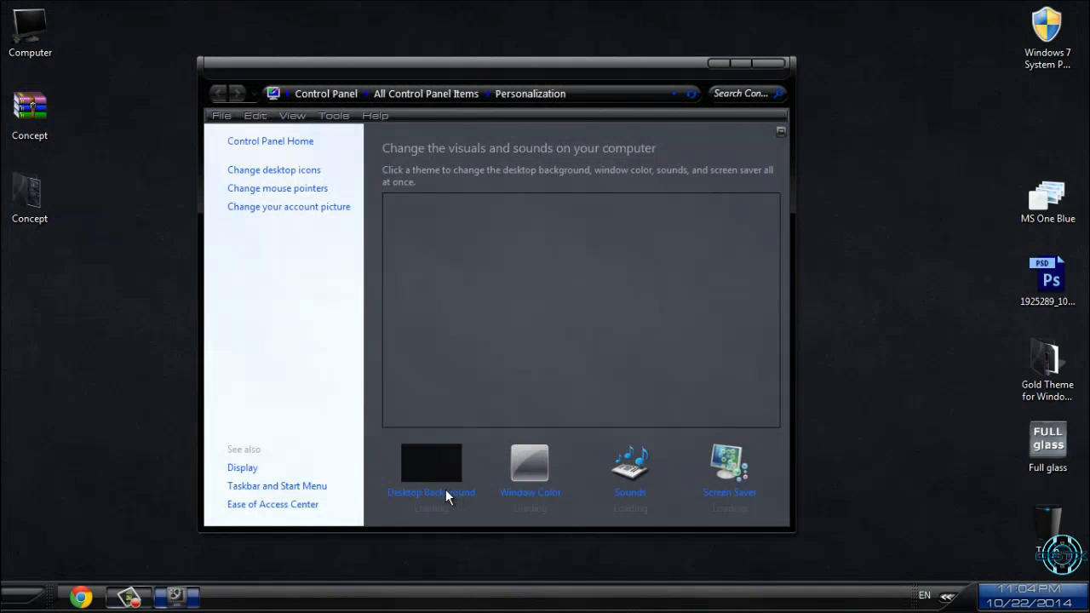
Choose the third Concept wallpaper as the desktop background and save the change.
click(431, 477)
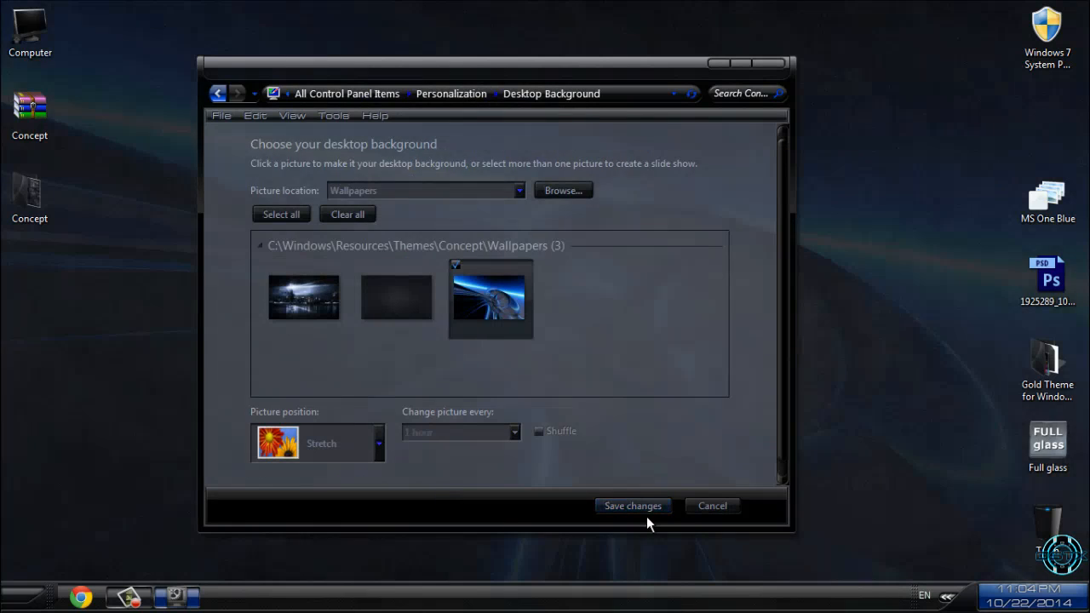
click(633, 504)
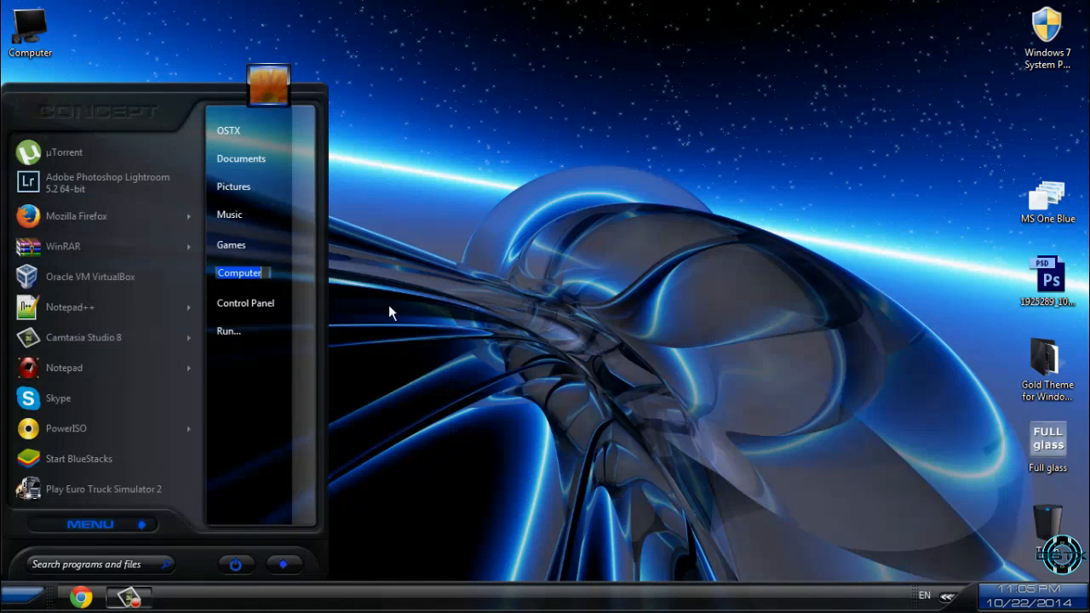
Show the System properties page with Windows 7 Ultimate edition and the custom orb logo.
right_click(239, 272)
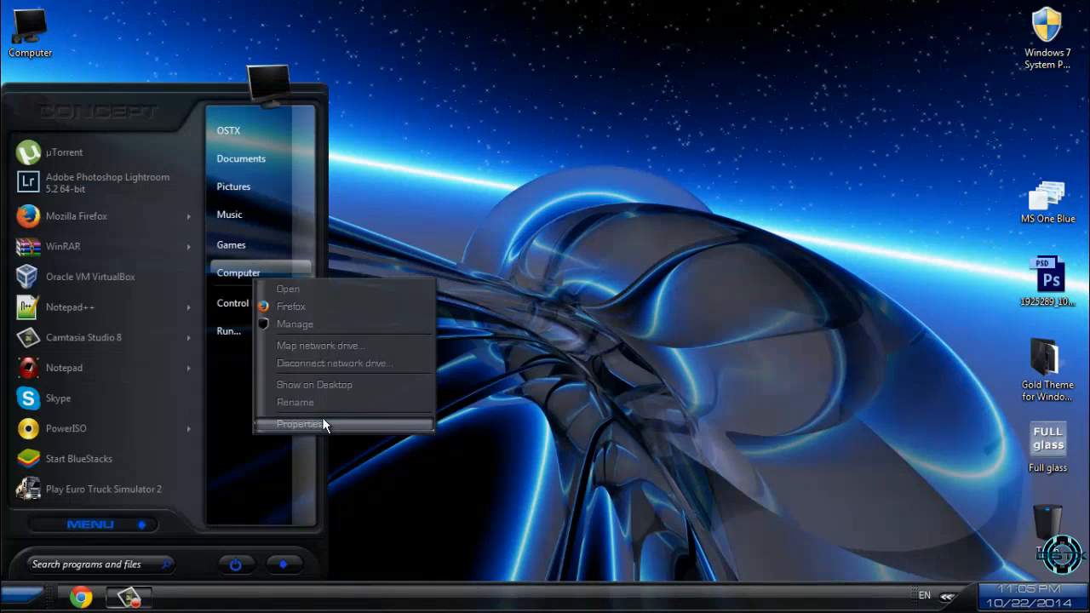
click(300, 424)
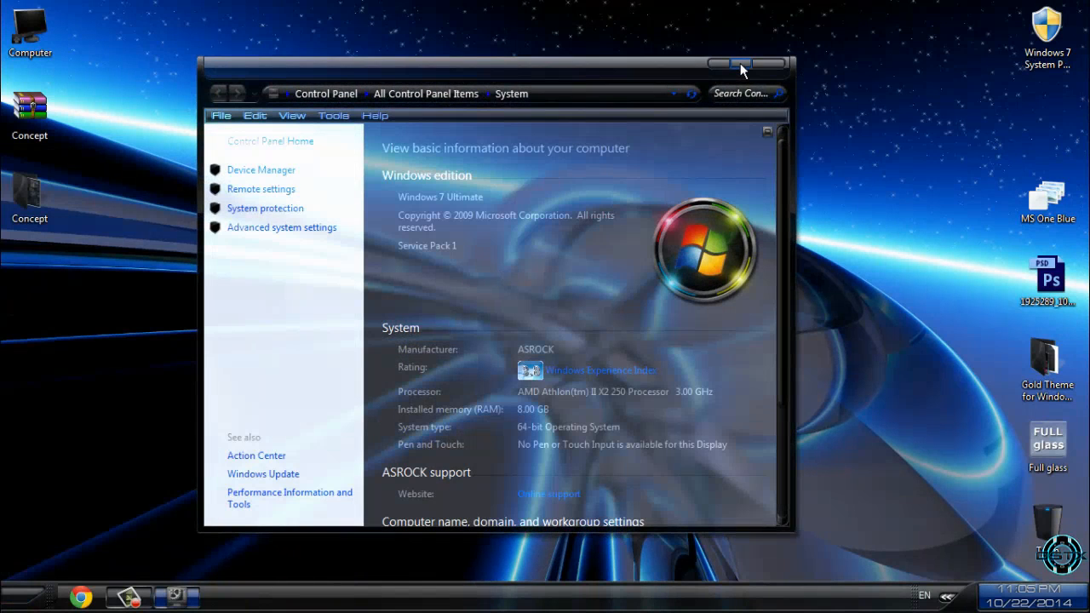